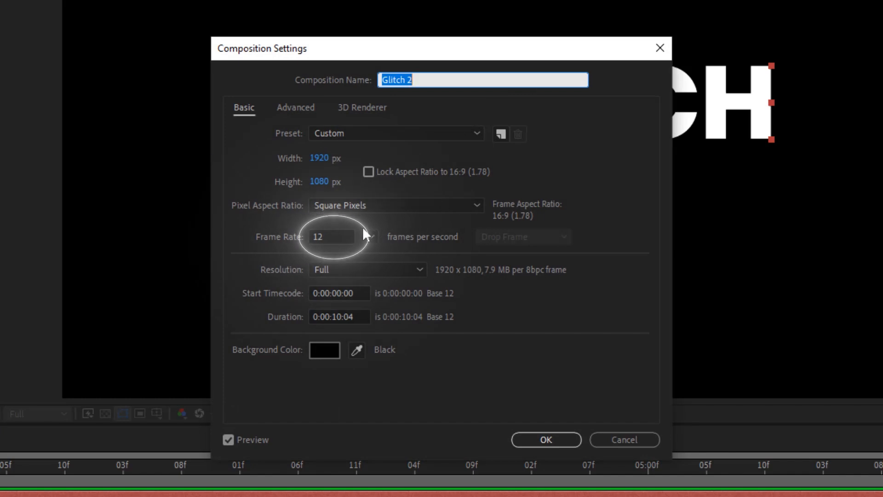
Set the composition frame rate to 12 fps in Composition Settings.
click(545, 439)
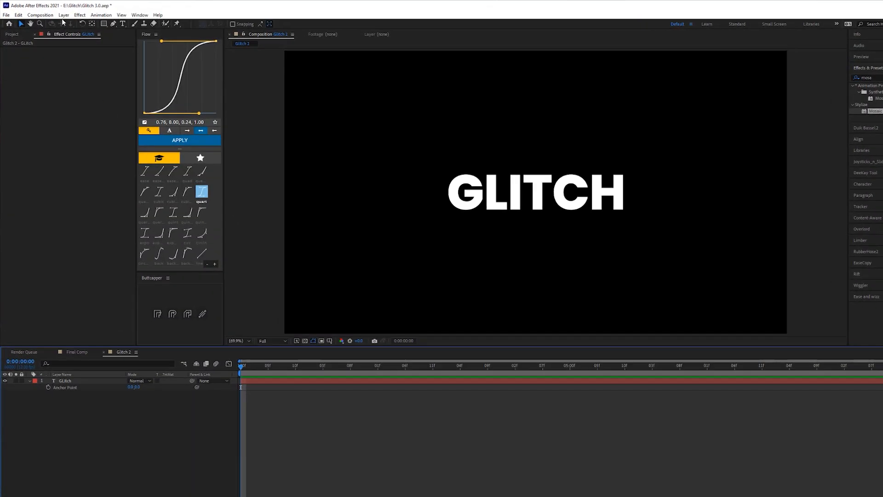
Create a new full-frame white solid layer above the GLITCH text.
click(79, 18)
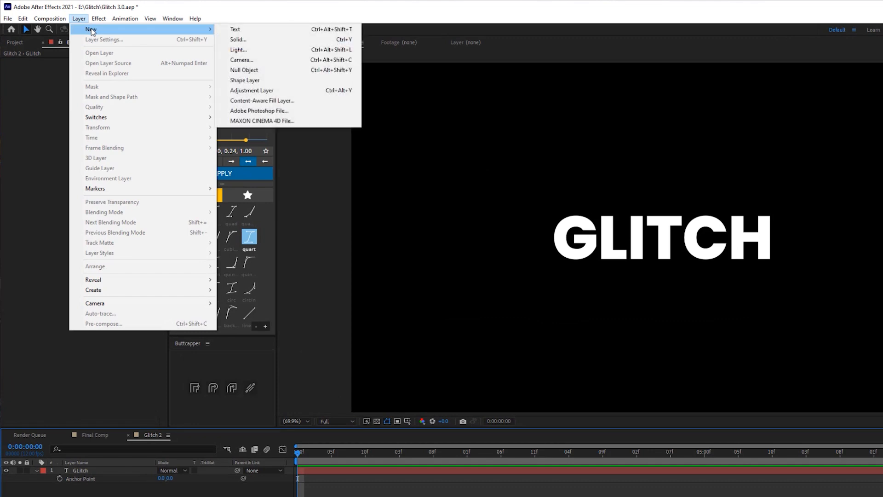
click(237, 40)
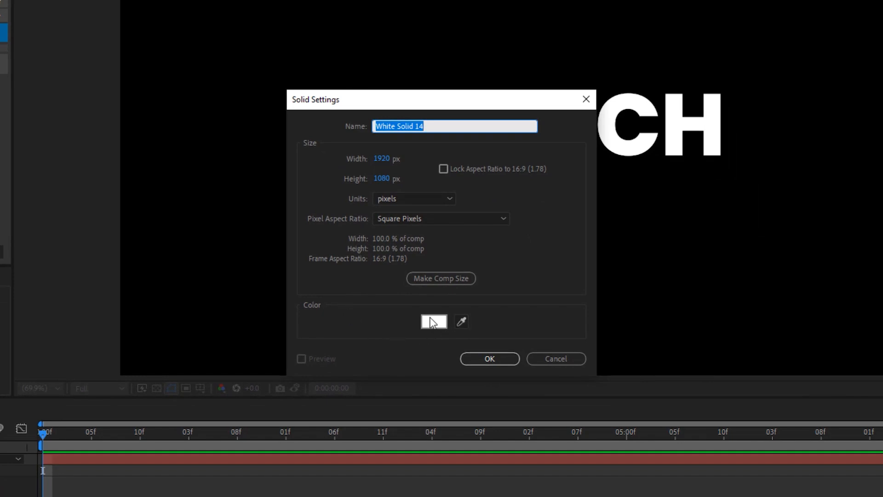
mouse_move(477, 272)
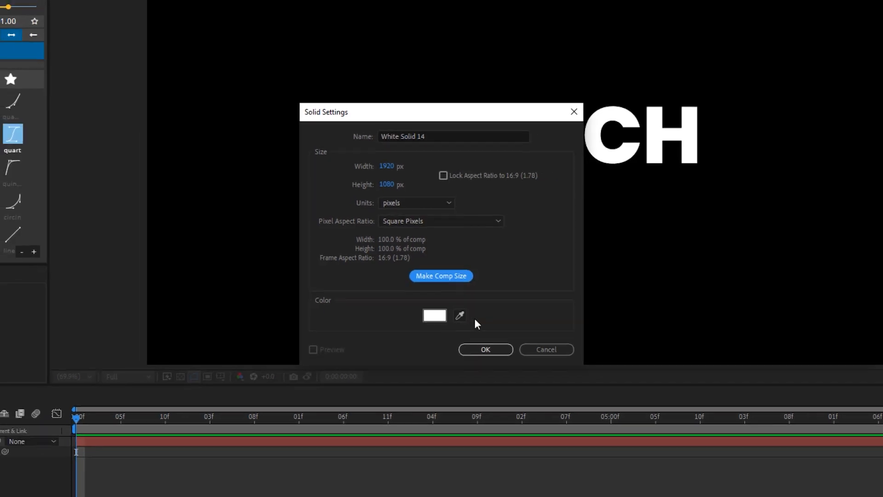
click(485, 350)
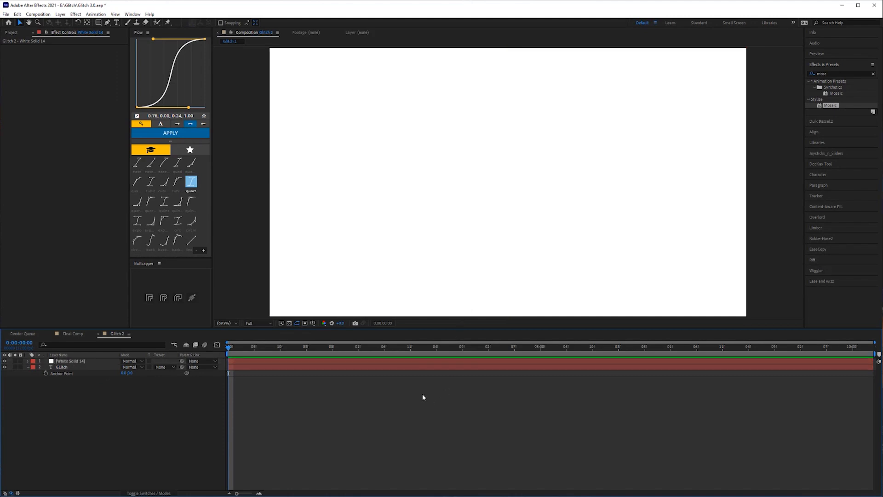
Apply Roughen Edges and Mosaic to the solid, with Border 500 and Edge Sharpness 10.
click(874, 74)
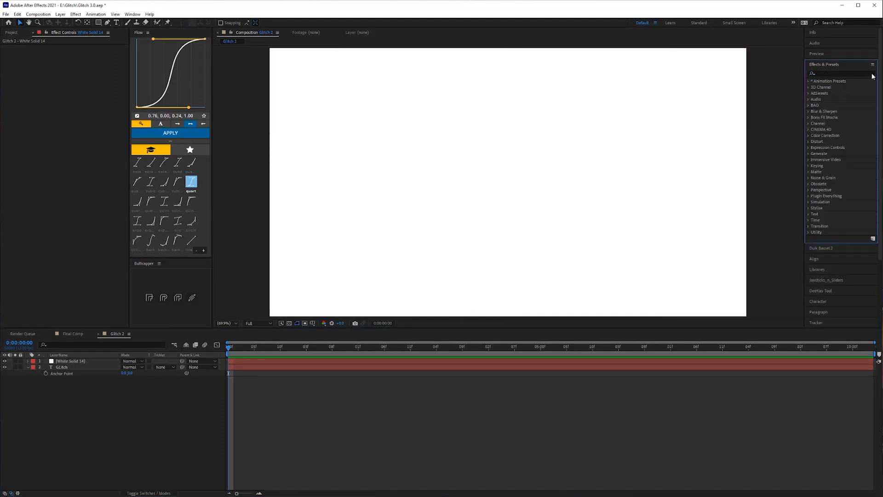
click(839, 73)
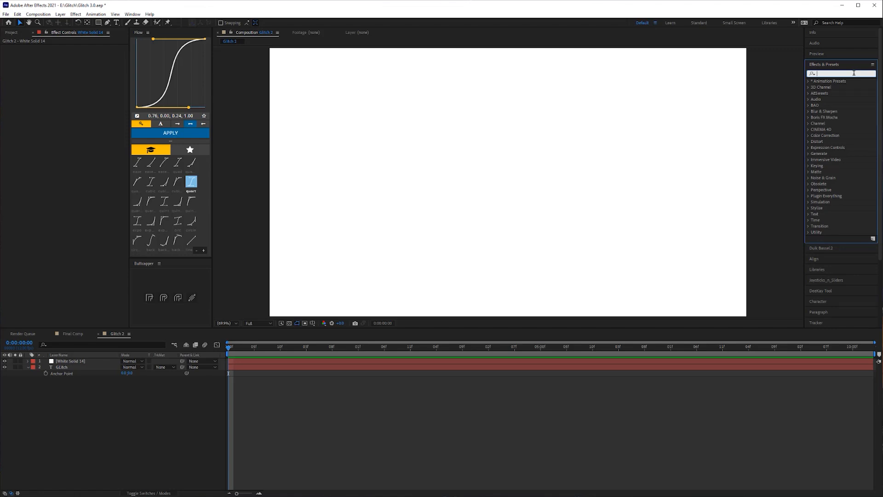
text(Rough)
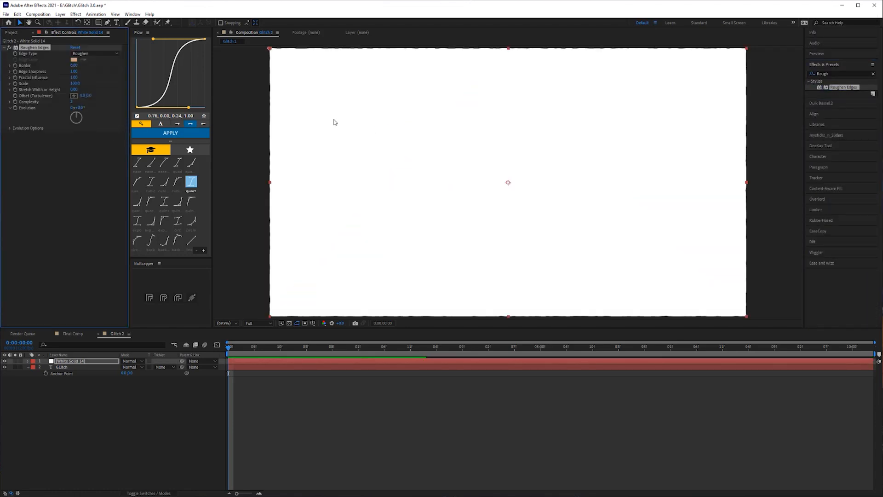
click(856, 64)
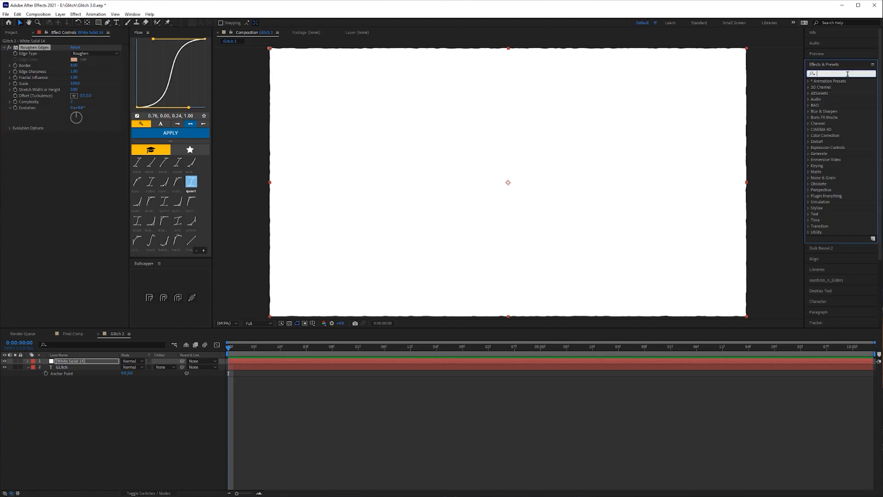
text(mos)
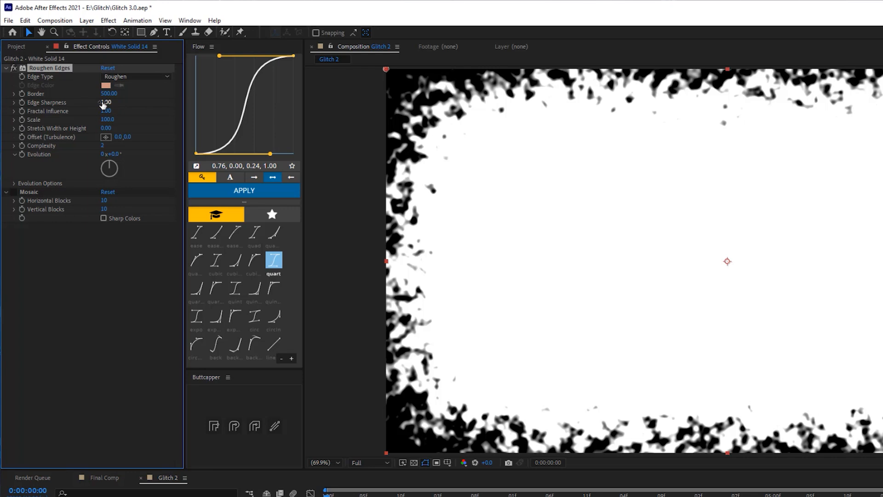
text(10.00)
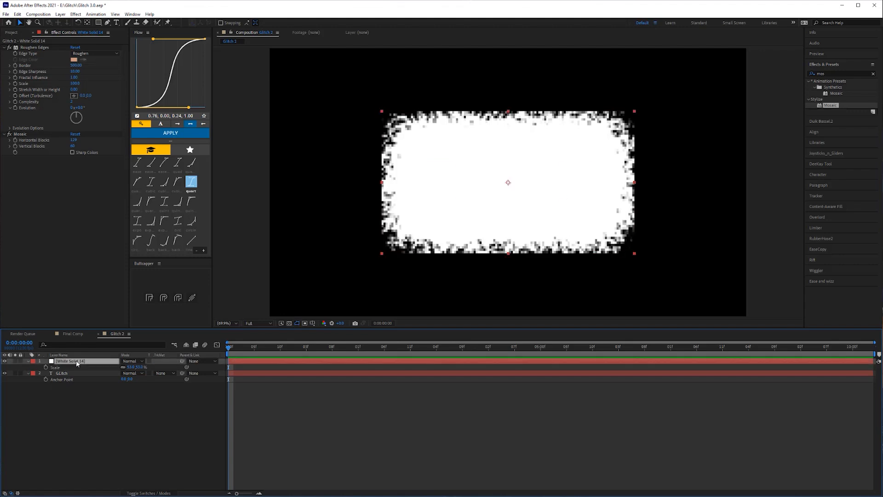
mouse_move(98, 23)
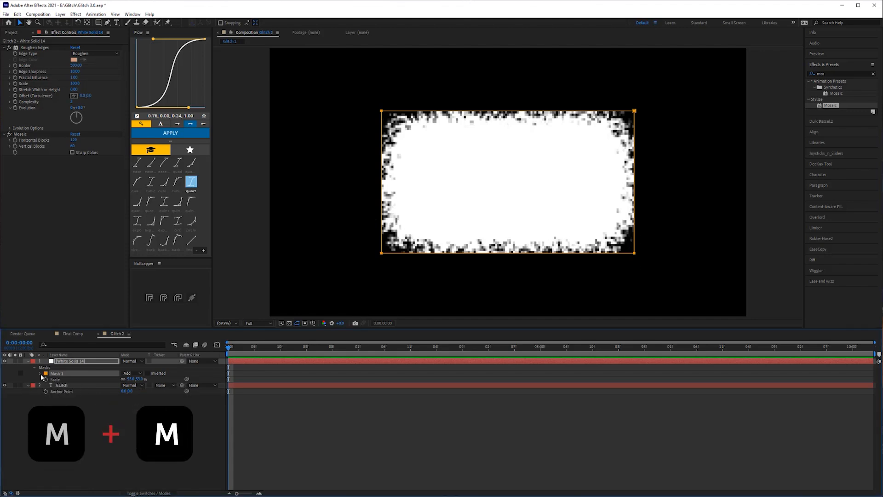
Reveal the Mask 1 properties on the scaled, mosaicked white solid.
click(40, 374)
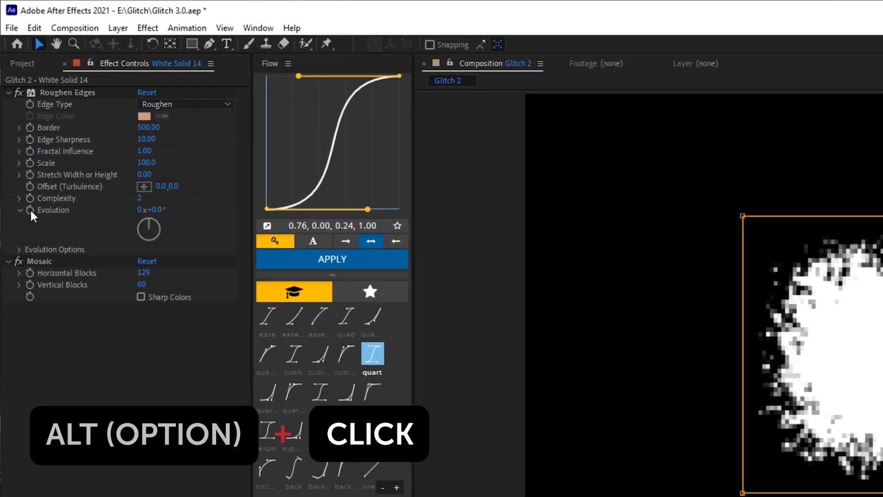
Give the Roughen Edges Evolution property the expression time*1000.
click(29, 210)
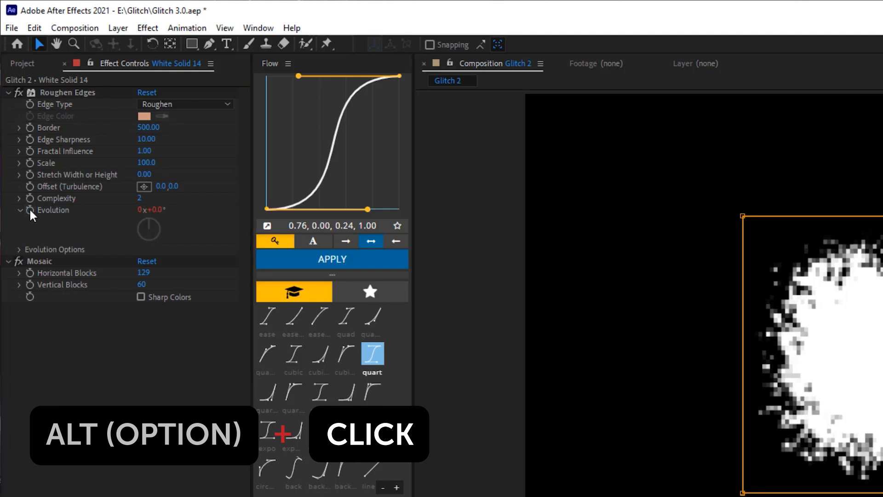
click(30, 210)
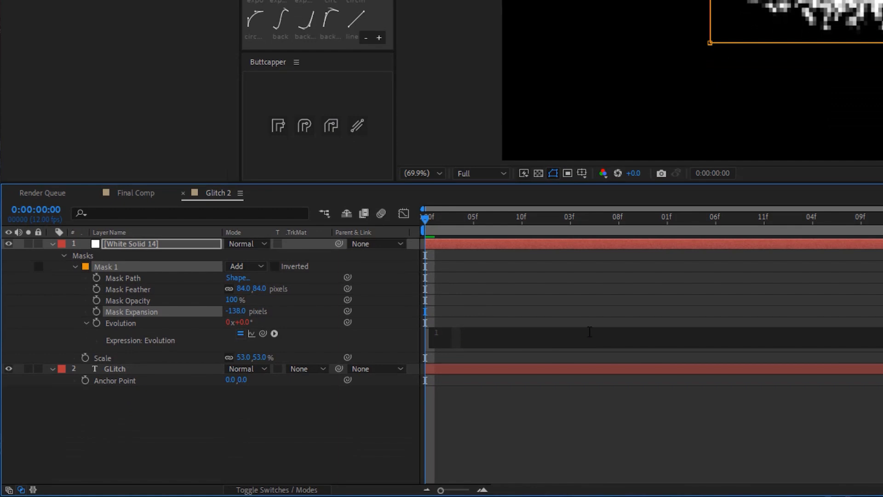
text(time*1)
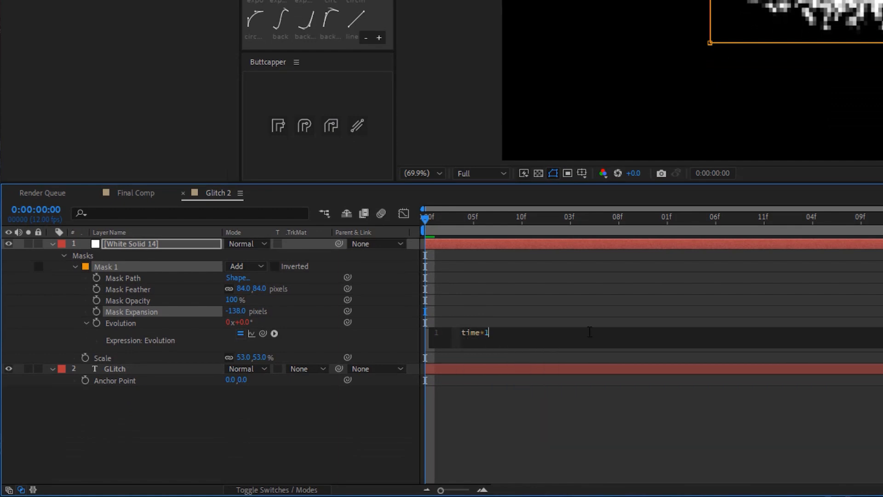
text(000)
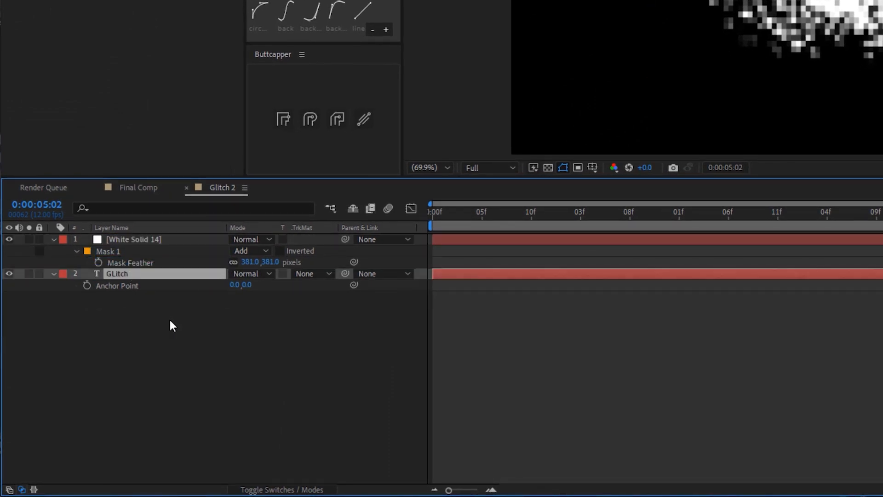
Set the GLITCH layer's track matte to Alpha Matte from the white solid.
click(53, 240)
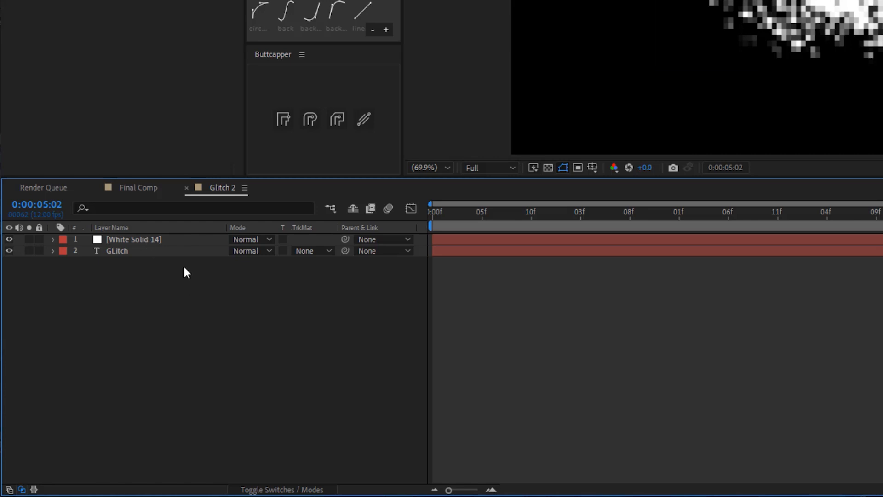
click(313, 251)
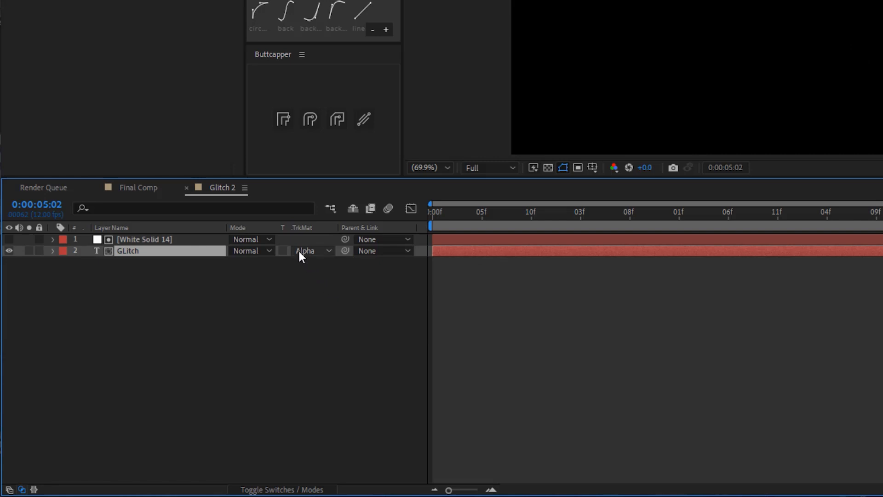
click(282, 489)
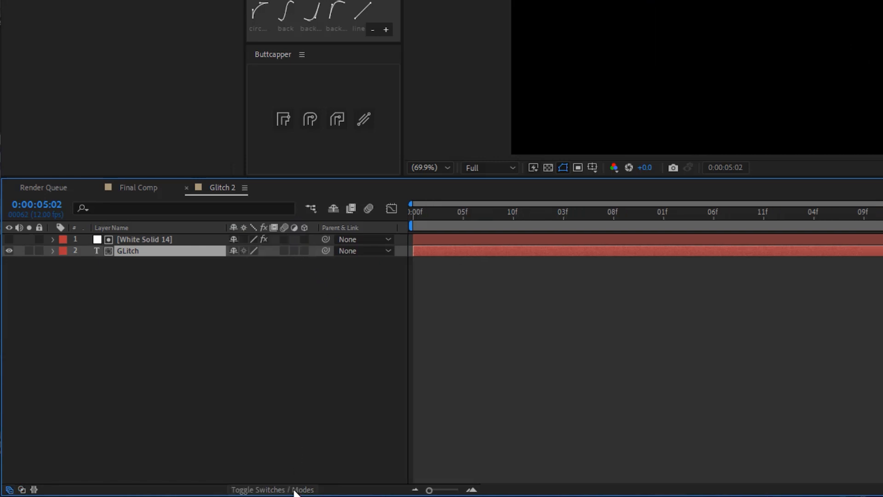
click(272, 490)
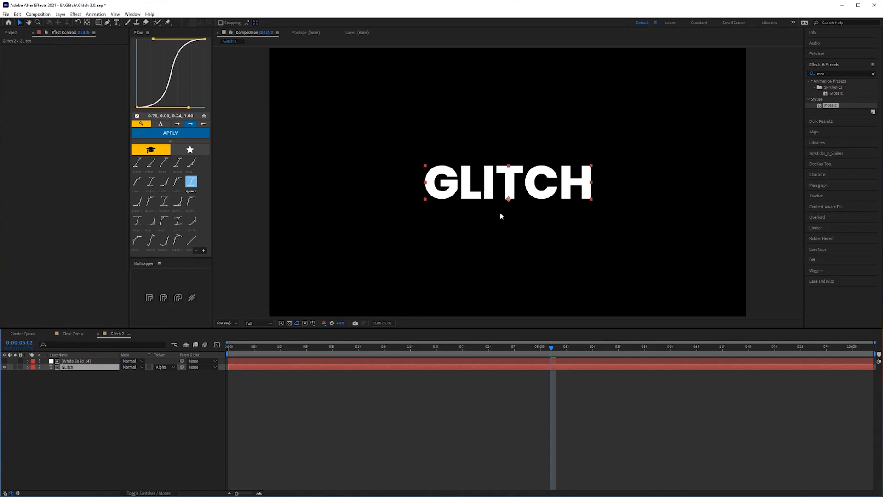
mouse_move(124, 354)
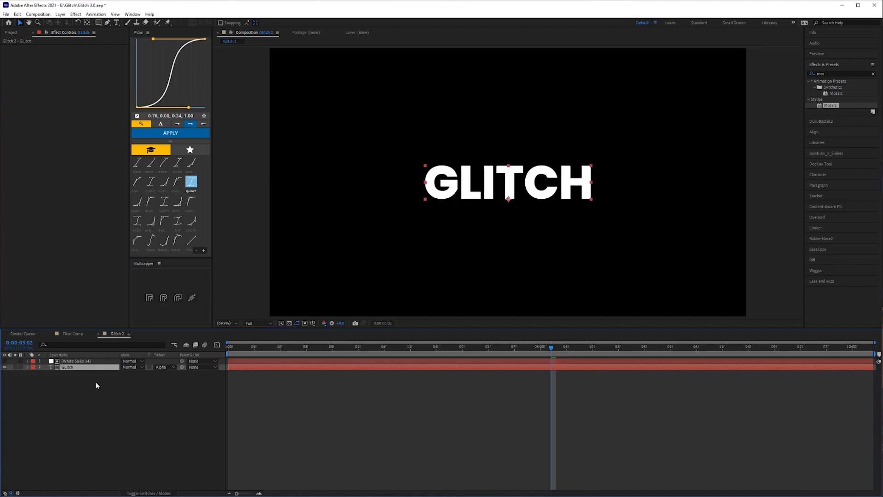
Animate the white solid's Position so the matte wipes across from off-frame.
click(77, 361)
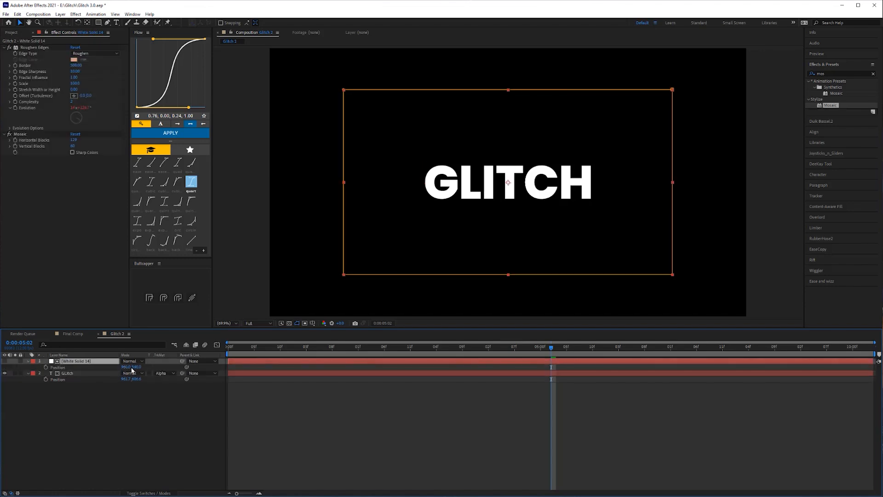
drag(507, 182, 371, 182)
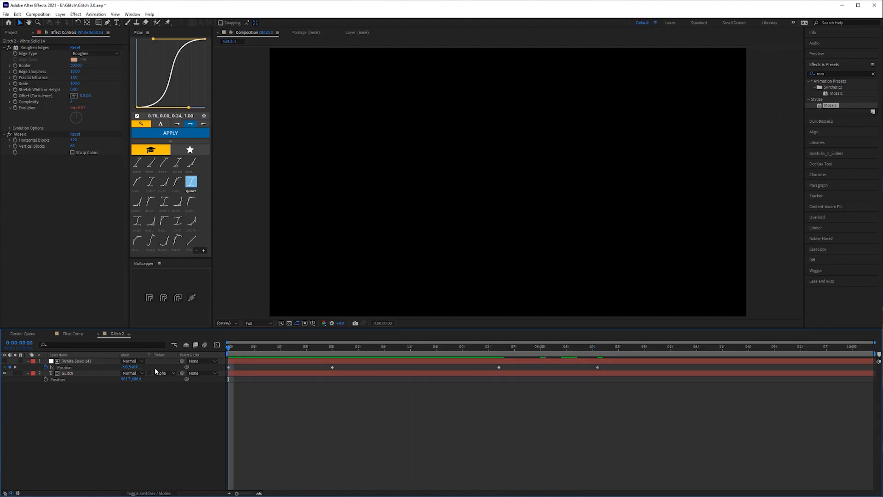
click(352, 346)
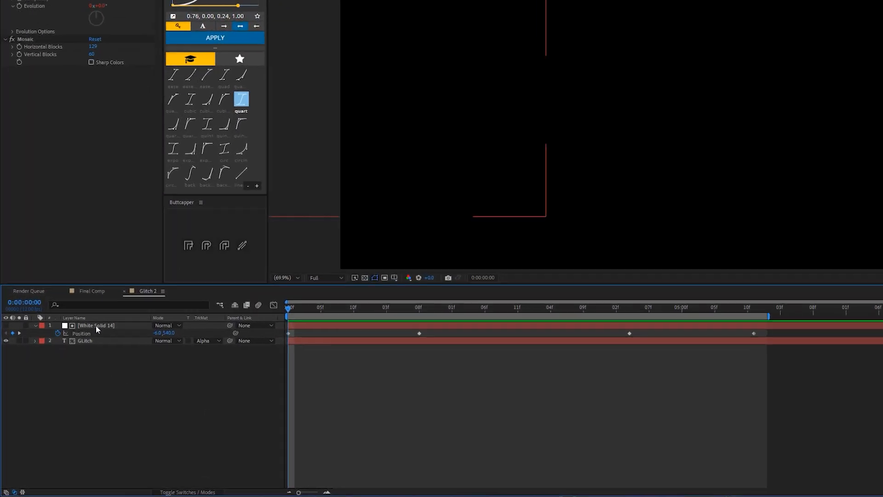
Rename the solid 'Digital wipe', duplicate it and name the copy 'Displacement map'.
text(Digital wipe)
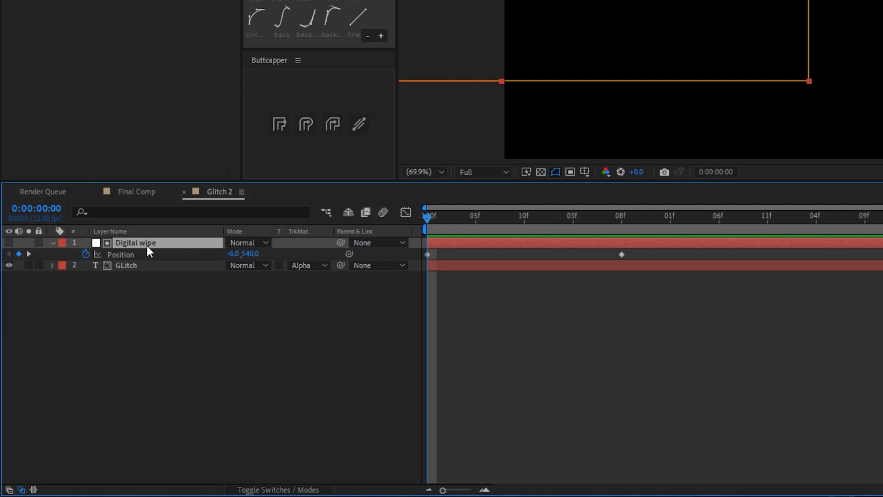
key(ctrl+d)
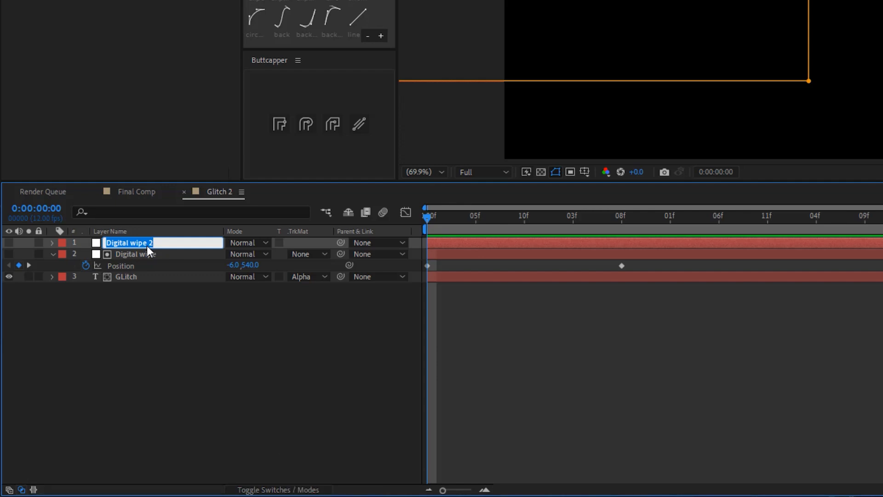
text(Displacement map)
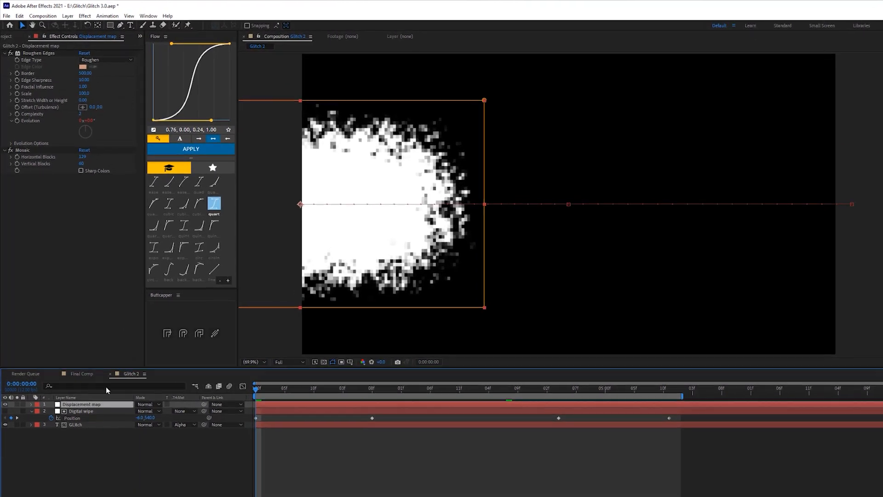
Widen the Displacement map solid to 3840 px, add an inverted mask and Fractal Noise.
click(67, 16)
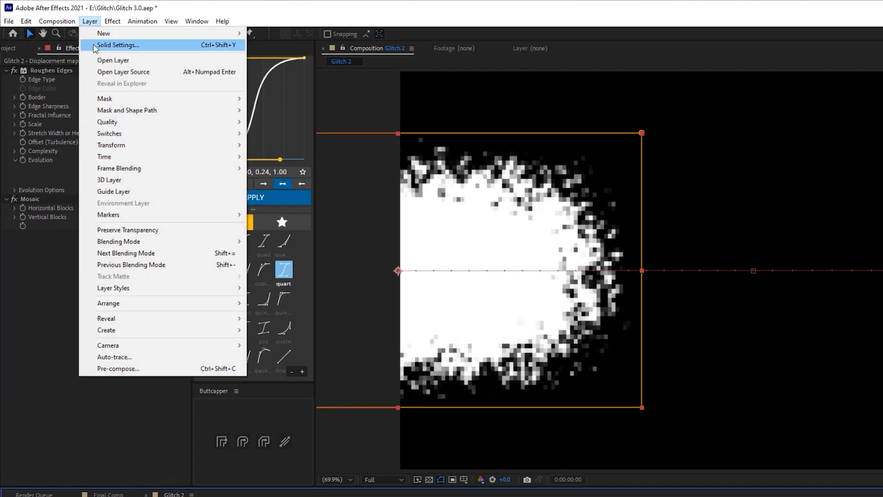
click(119, 44)
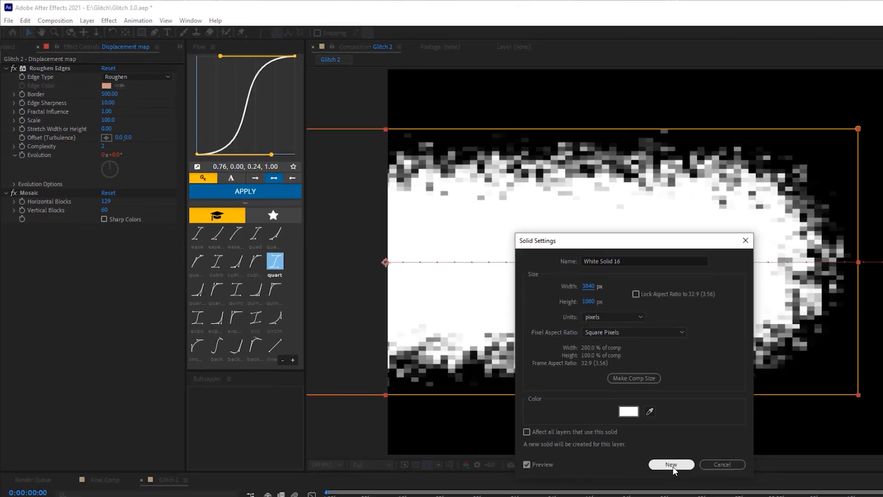
click(671, 464)
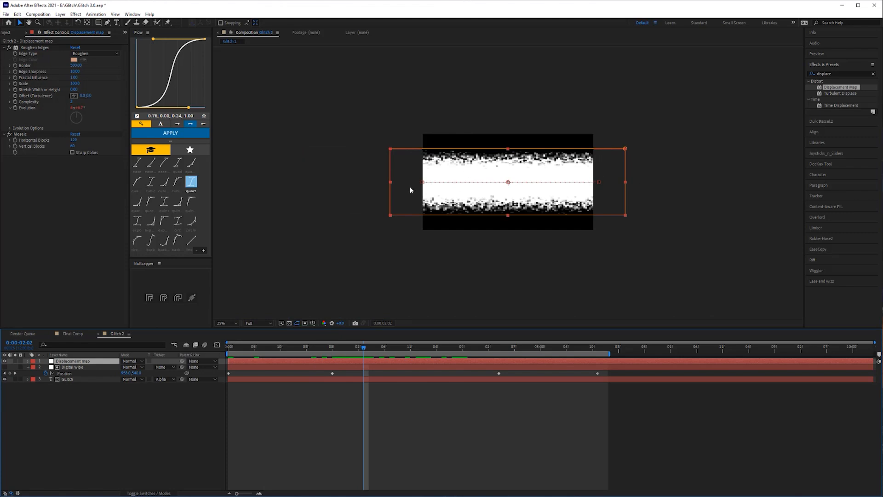
click(348, 347)
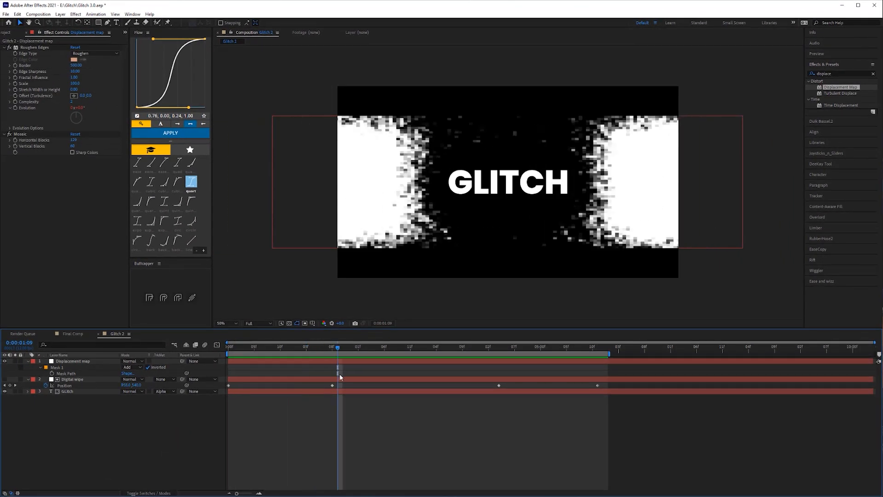
text(frac)
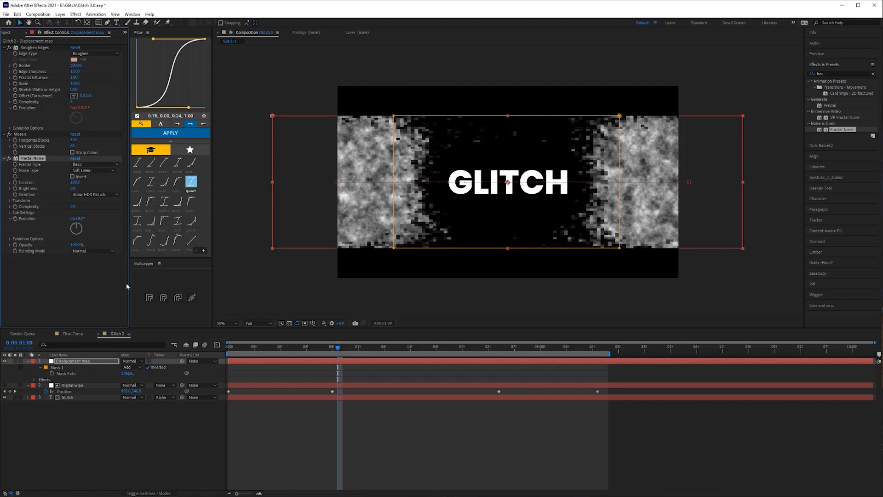
mouse_move(115, 263)
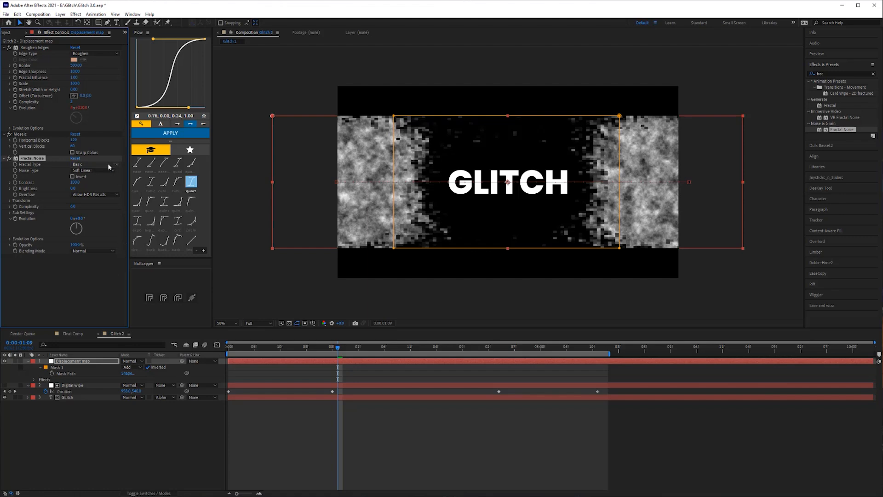
Set Fractal Noise to the Max fractal type with Block noise.
click(94, 164)
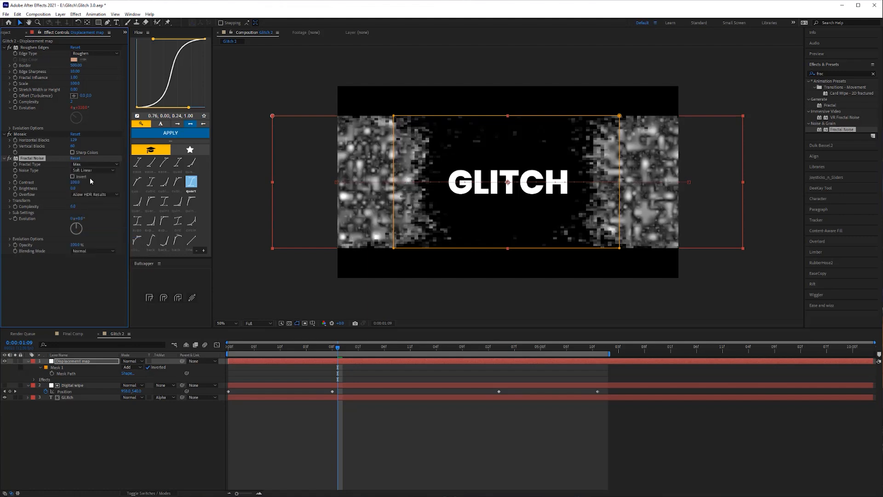
click(93, 170)
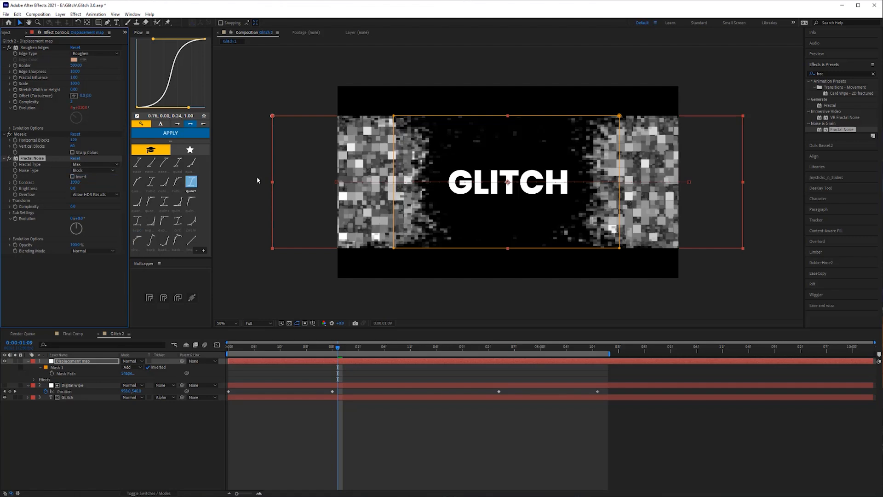
click(221, 323)
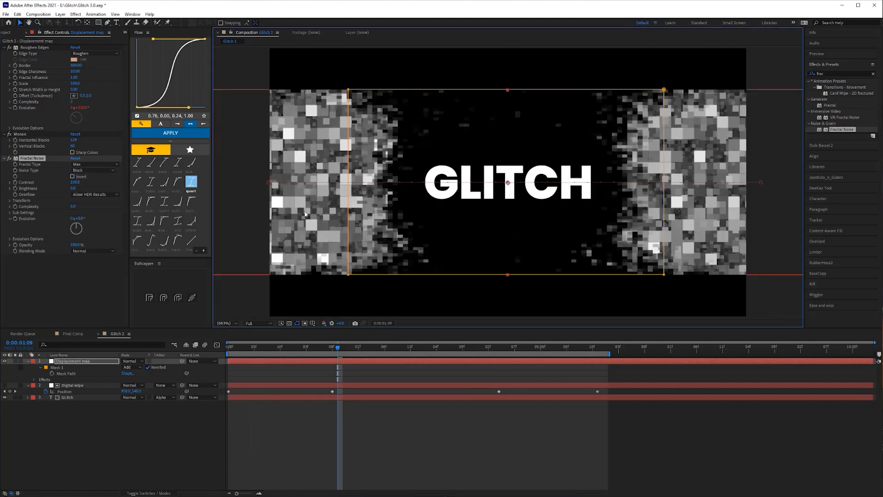
mouse_move(308, 209)
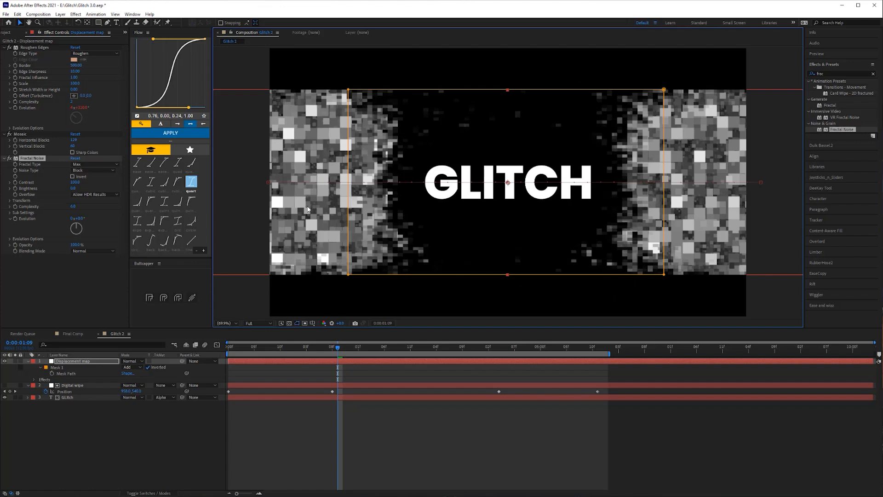
mouse_move(281, 131)
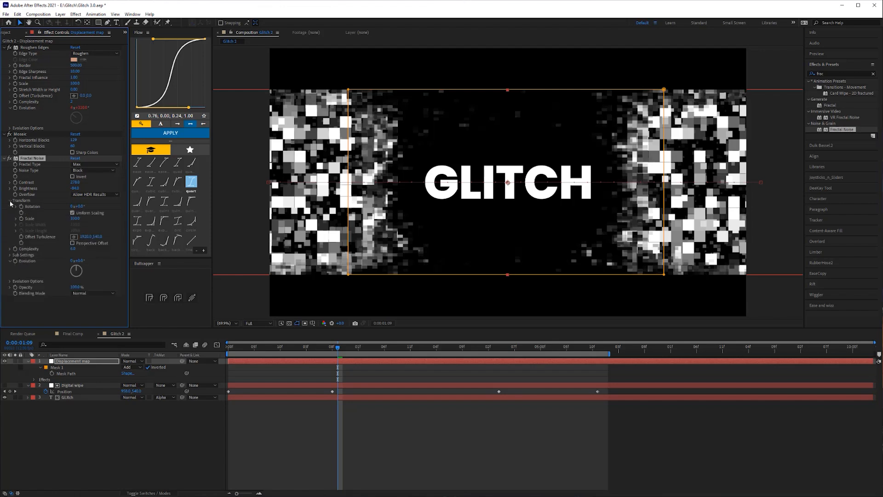
Disable Uniform Scaling and set Scale Width 571, Scale Height 14.5 for thin horizontal streaks.
click(72, 213)
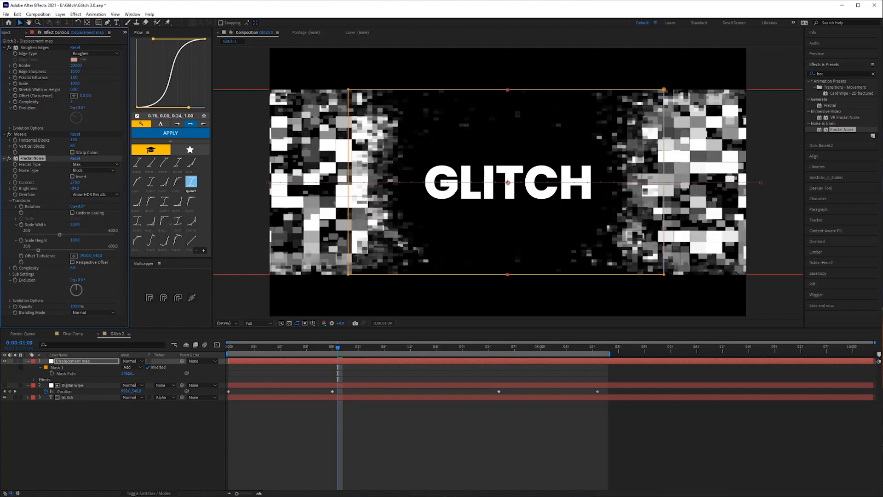
drag(59, 234, 116, 234)
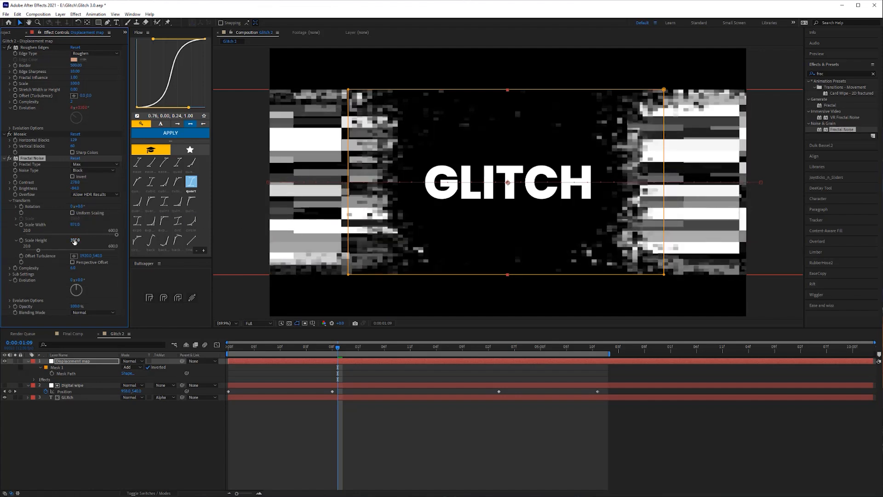
drag(74, 240, 68, 240)
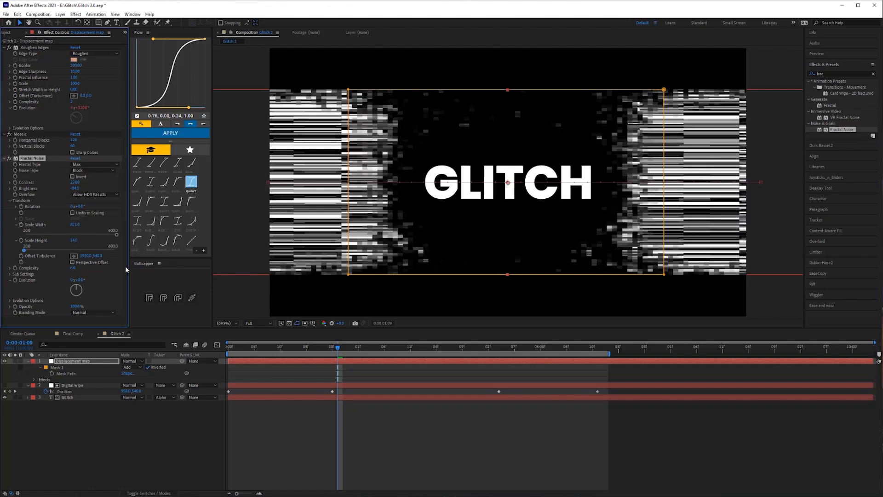
mouse_move(134, 438)
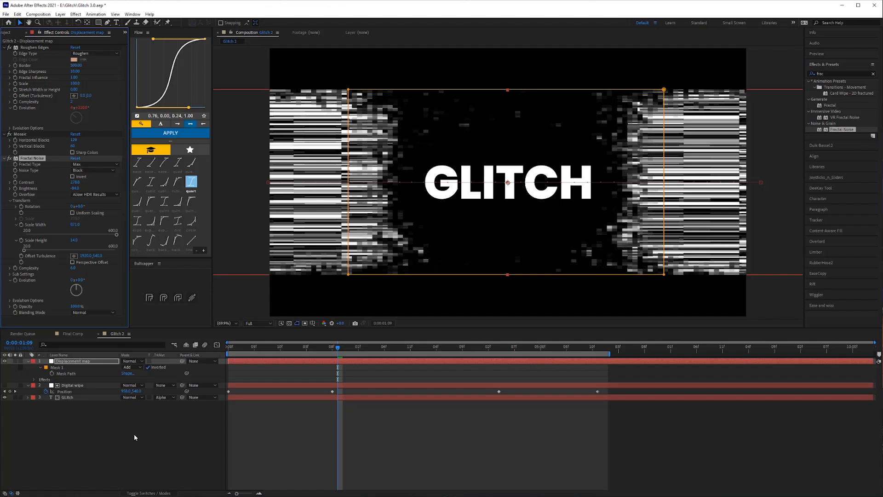
mouse_move(184, 412)
text(time*1000)
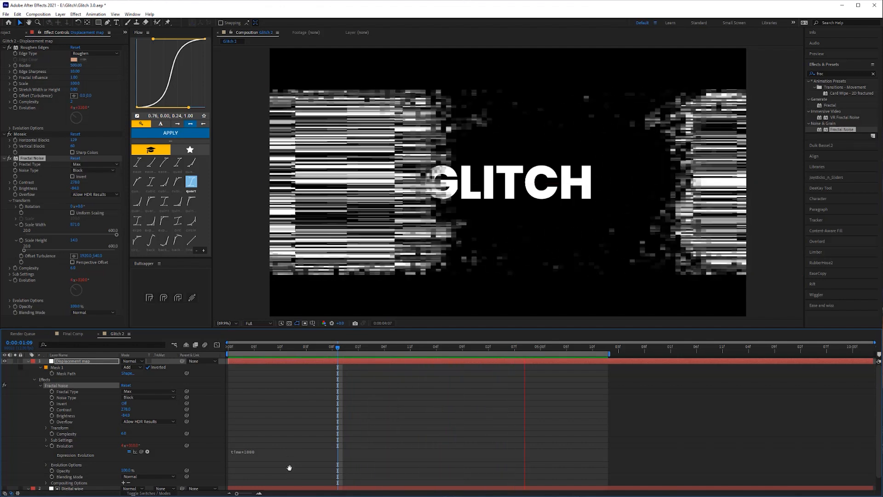
Hide the Displacement map and Digital wipe layers, leaving only the GLITCH text visible.
click(380, 346)
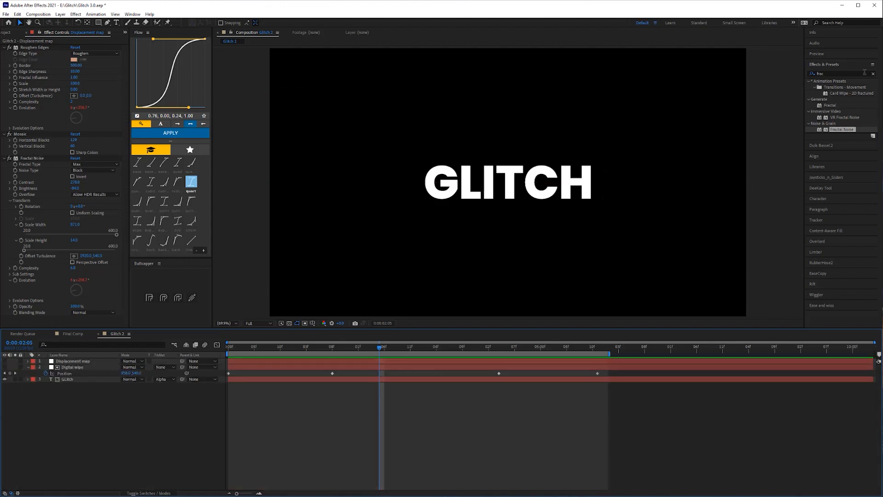
Add Displacement Map to GLitch using layer 1. Displacement map with Effects & Masks as source.
text(d)
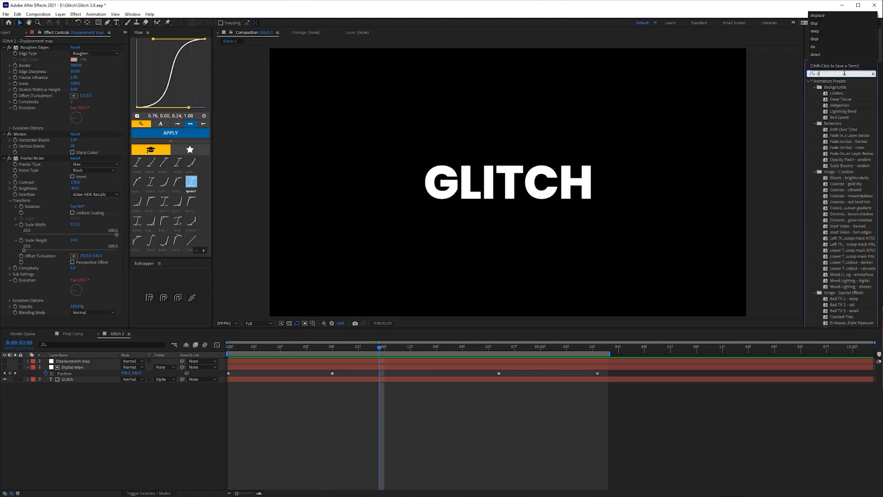
text(displa)
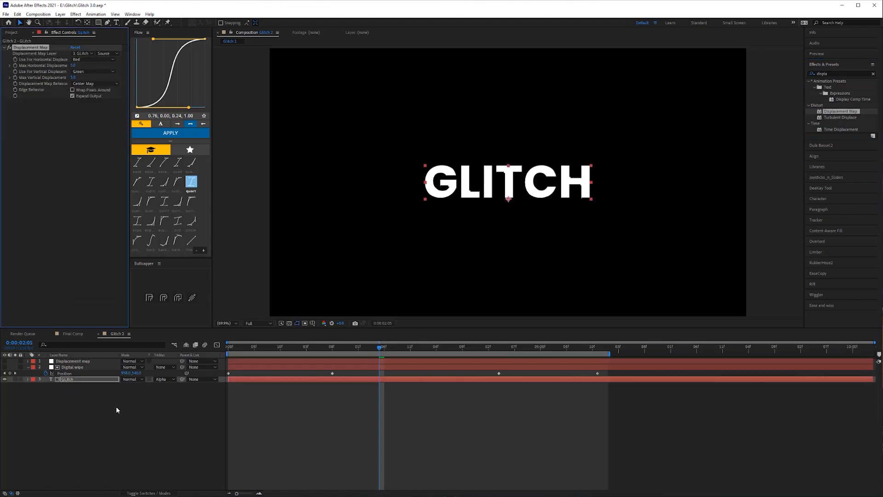
mouse_move(133, 409)
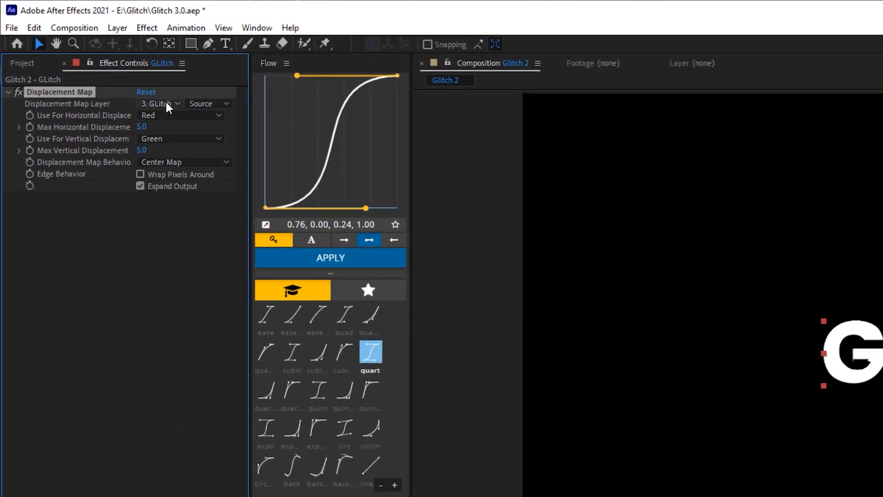
click(160, 103)
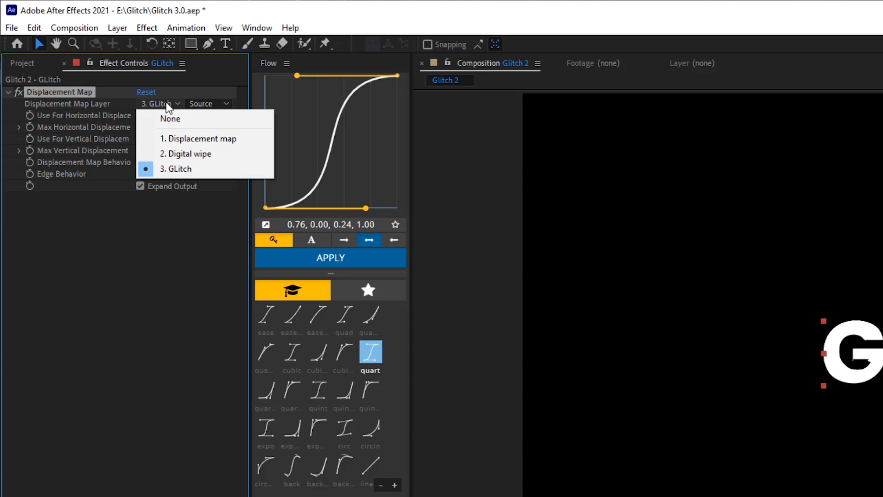
mouse_move(198, 139)
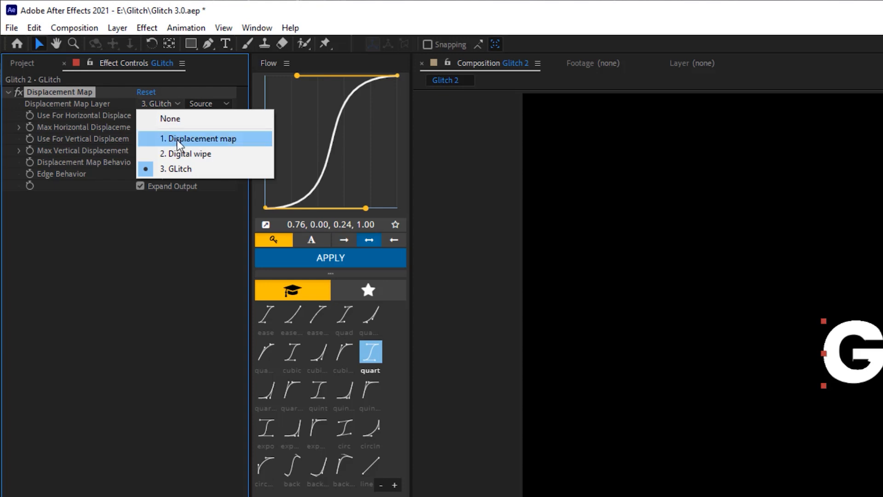
click(197, 139)
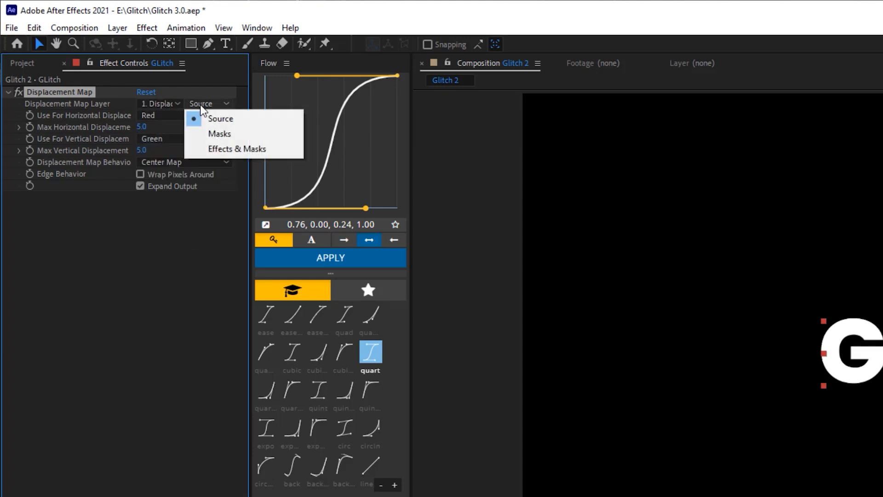
click(236, 149)
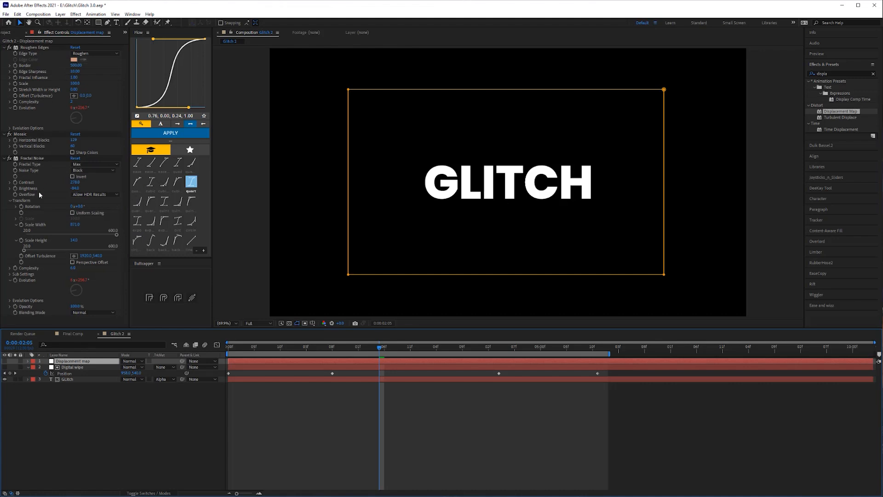
Review the GLitch effect settings and switch the timeline columns to layer switches.
click(67, 378)
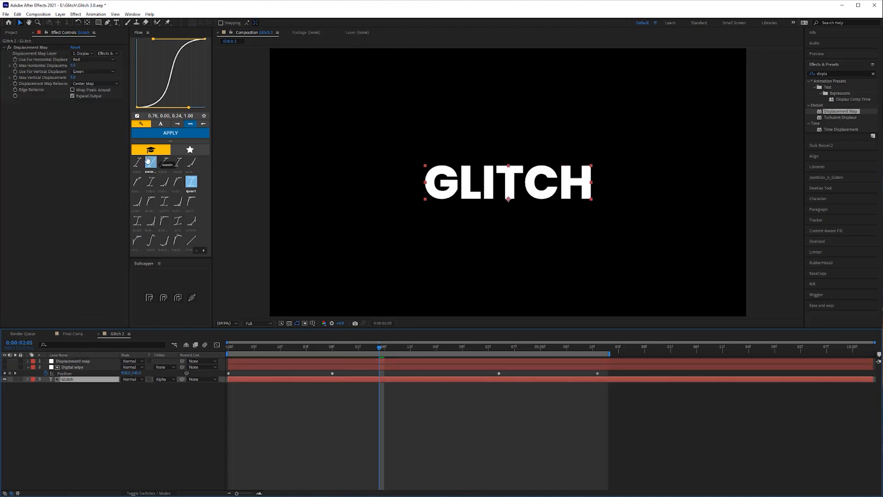
click(103, 53)
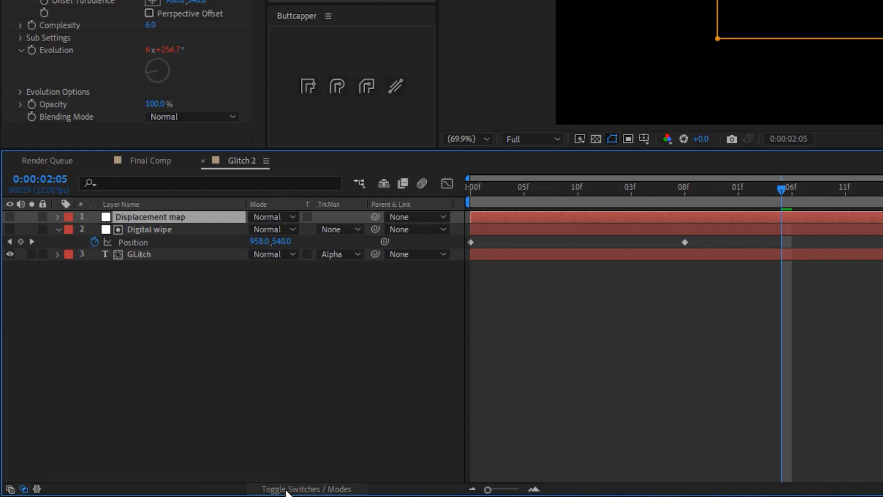
click(307, 489)
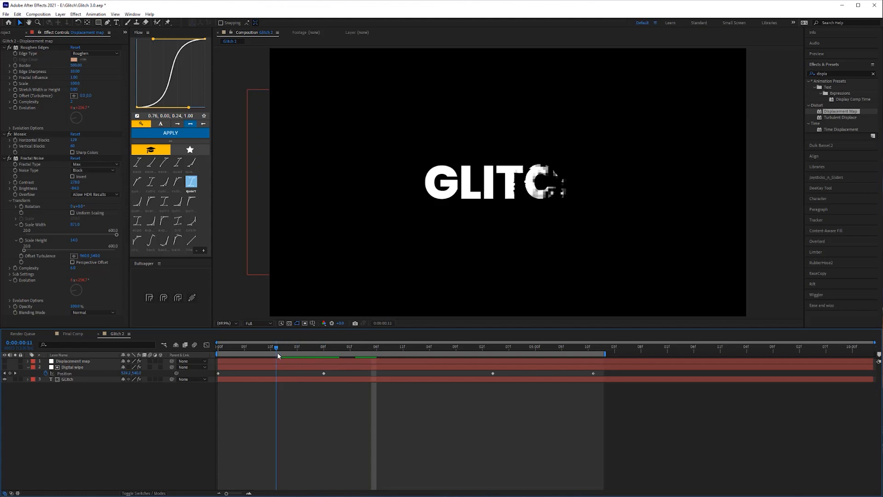
Reveal Displacement map Position keyframes and drag its first two a few frames later.
drag(277, 347, 271, 347)
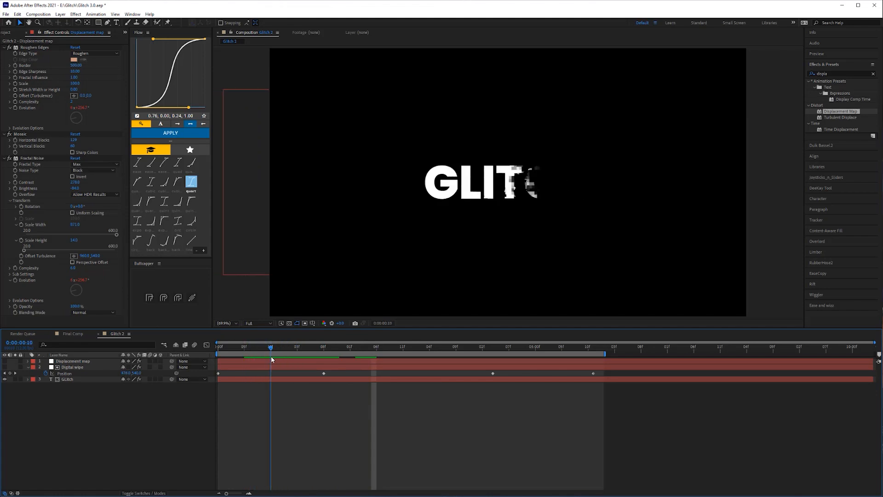
click(73, 360)
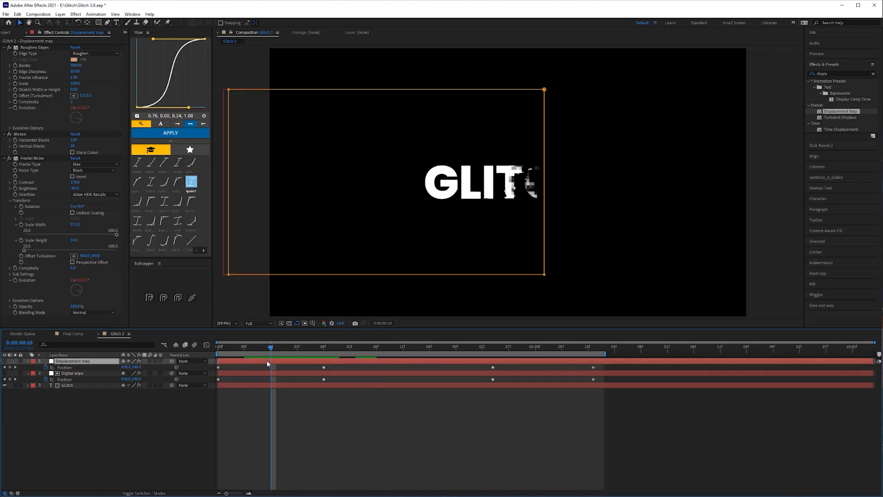
mouse_move(340, 368)
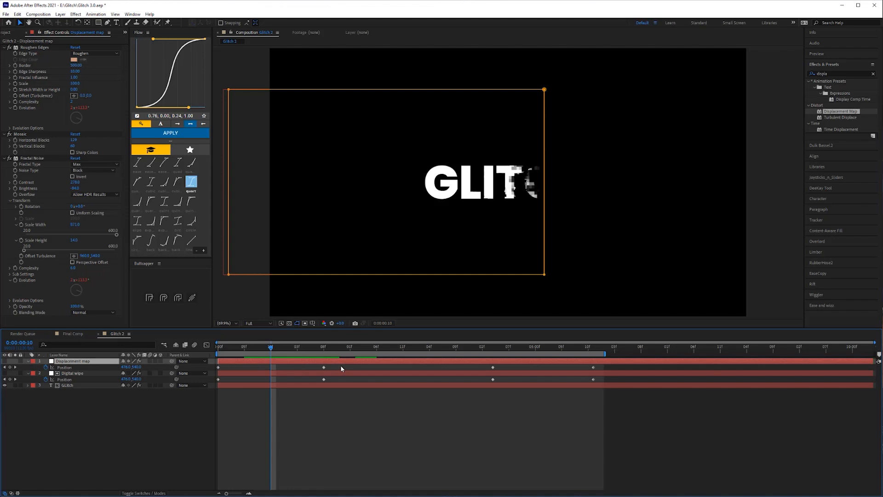
click(72, 373)
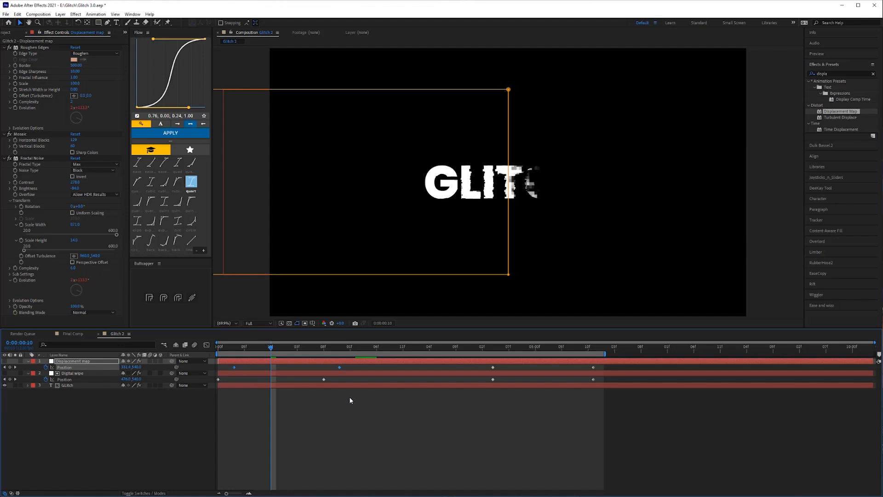
drag(271, 346, 493, 346)
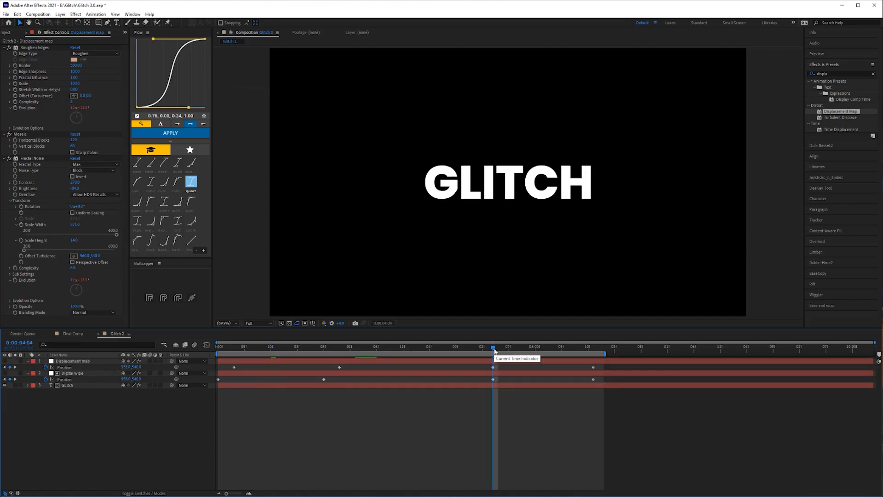
Nudge Digital wipe's last two Position keyframes two frames later with Alt+Right.
click(72, 373)
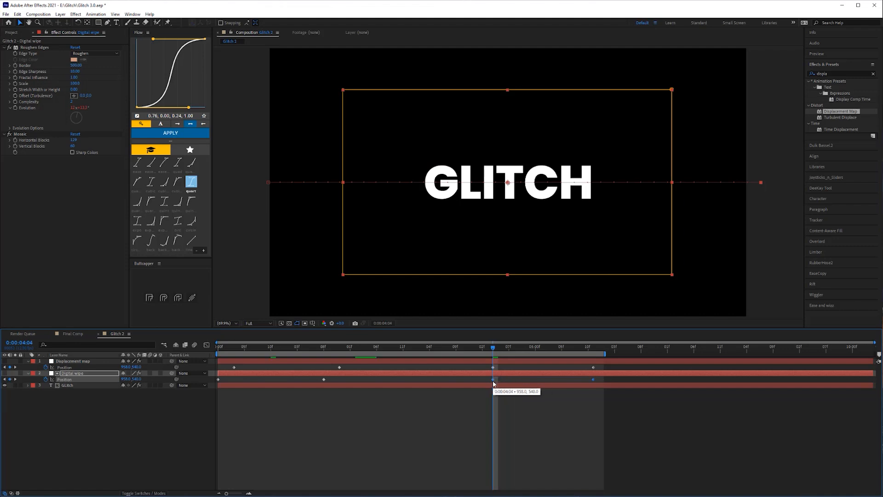
key(alt+Right)
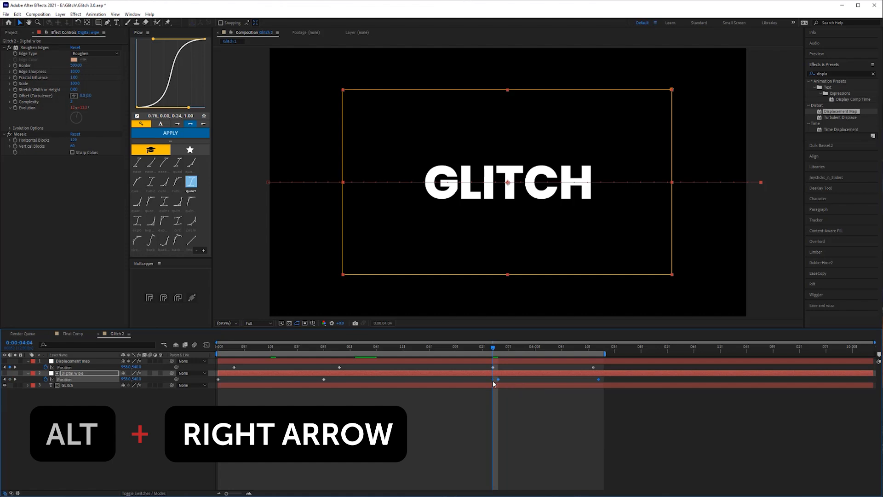
key(alt+Right)
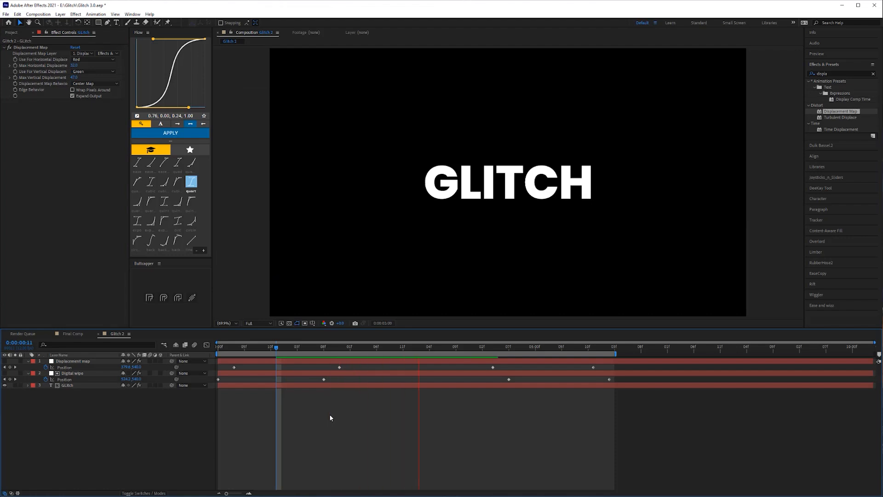
Show the Project panel items and select all three Glitch 2 layers.
click(561, 346)
text(shift)
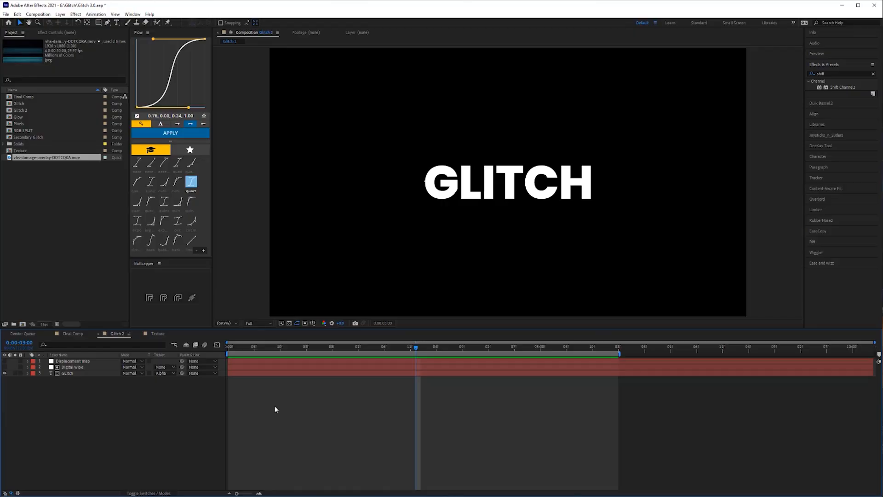
click(67, 373)
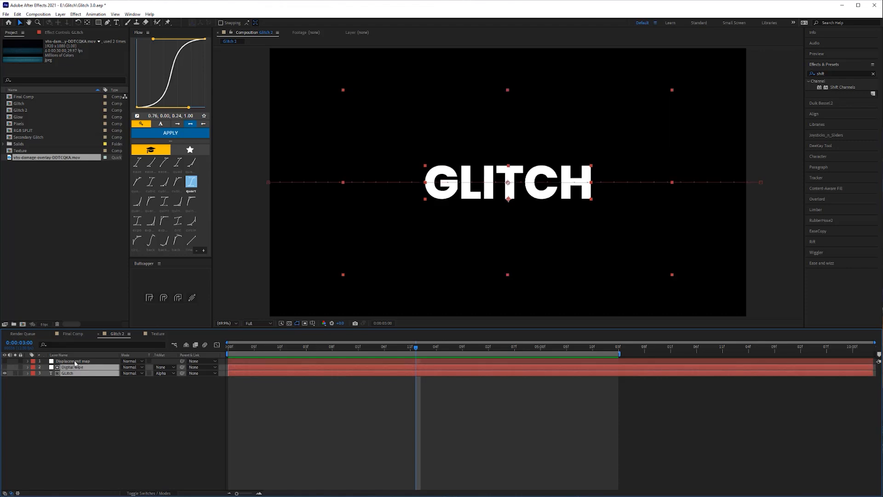
Pre-compose the selected layers into a precomp named Main Animation.
right_click(74, 361)
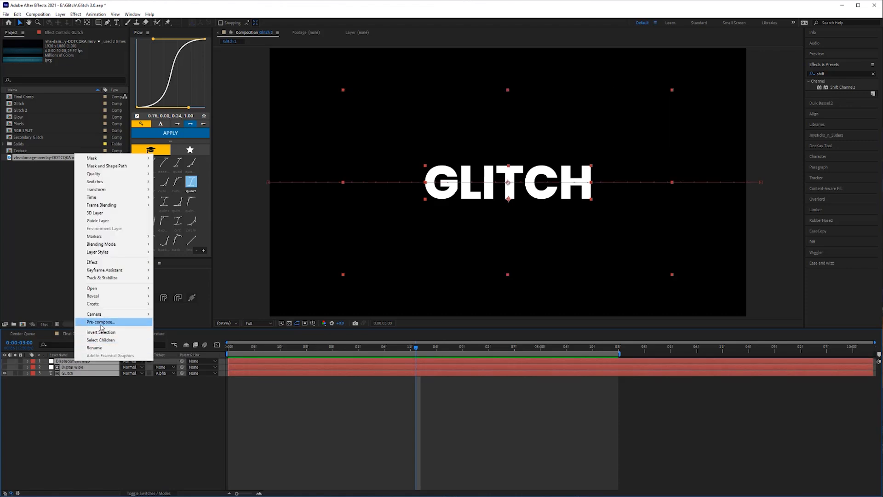
click(99, 322)
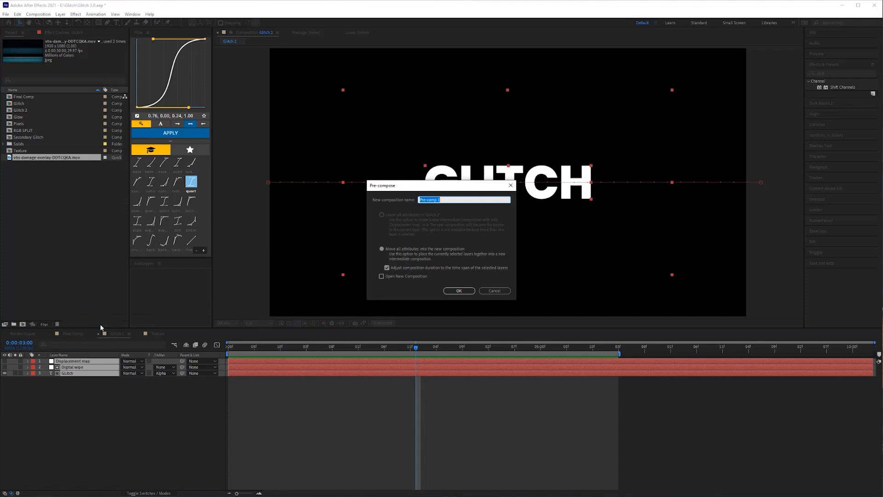
text(Main)
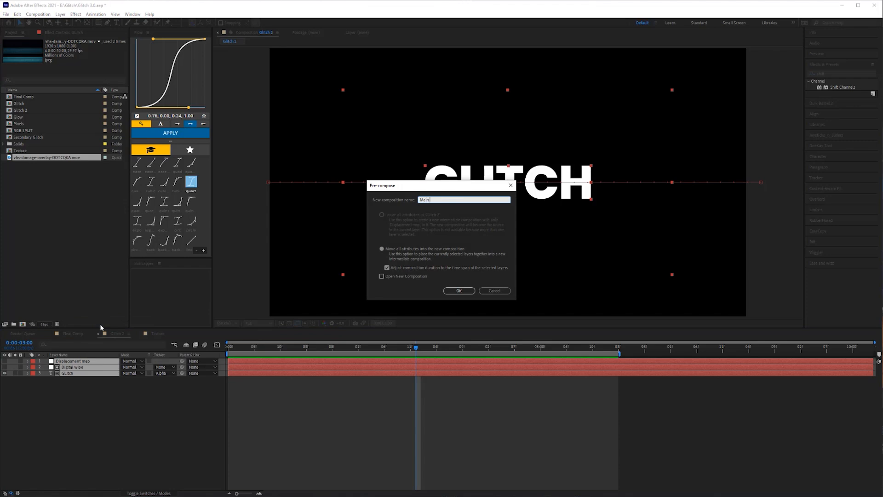
text(Animation)
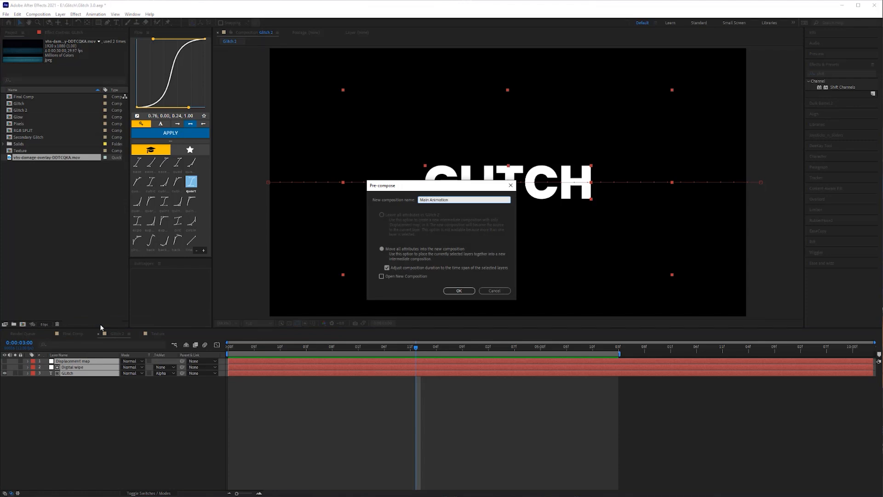
click(458, 291)
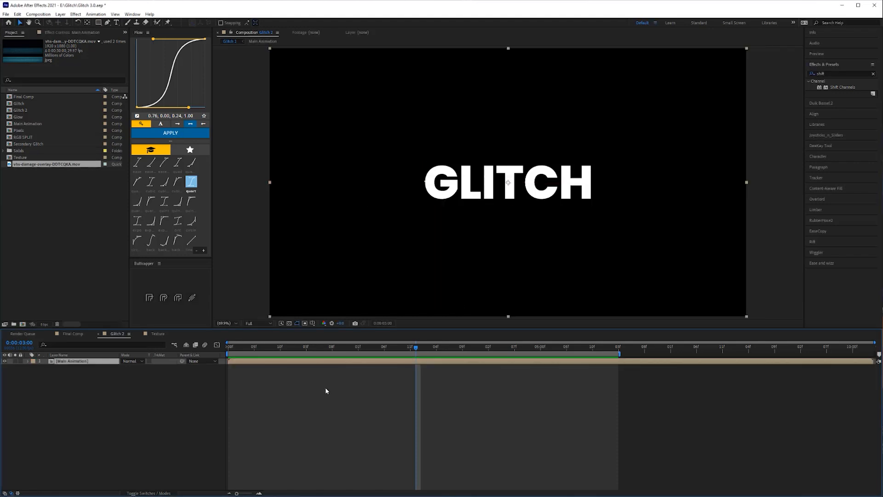
mouse_move(133, 303)
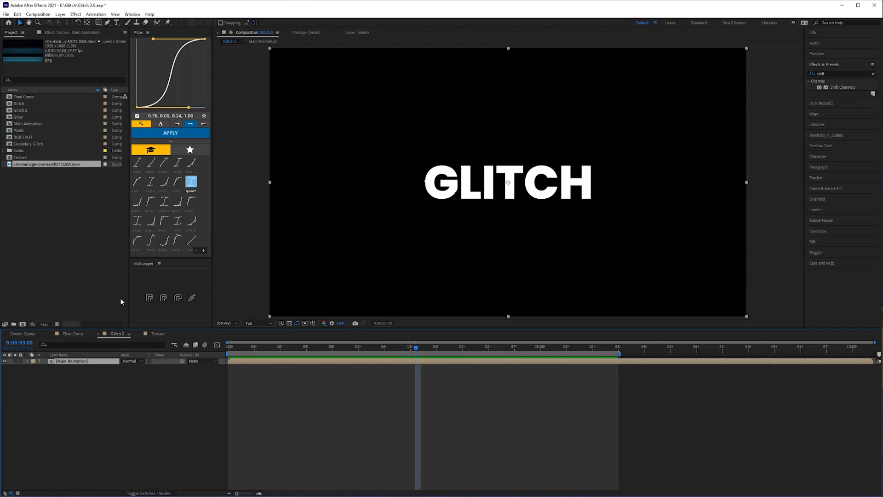
mouse_move(95, 258)
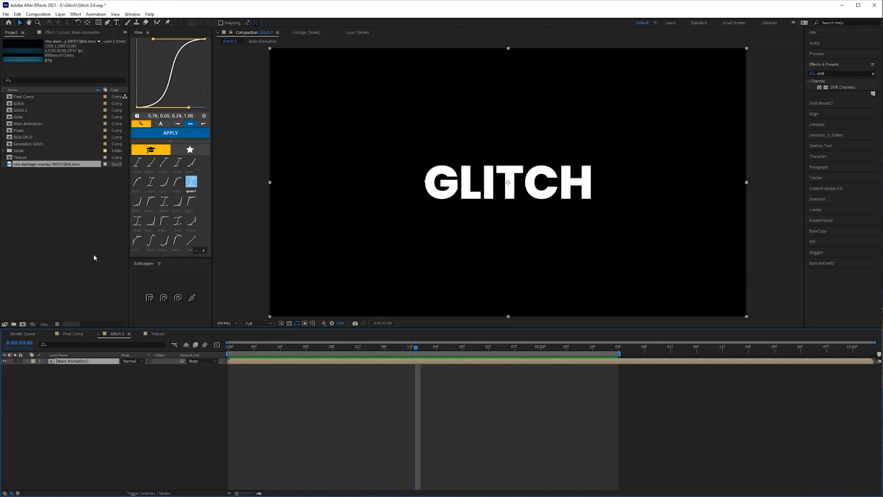
mouse_move(83, 240)
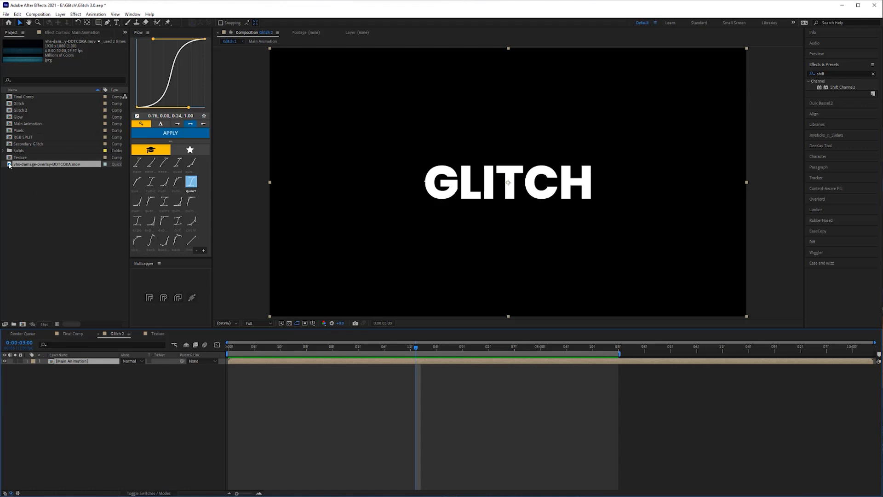
Open the vhs-damage-overlay .mov clip in the Footage viewer.
double_click(40, 164)
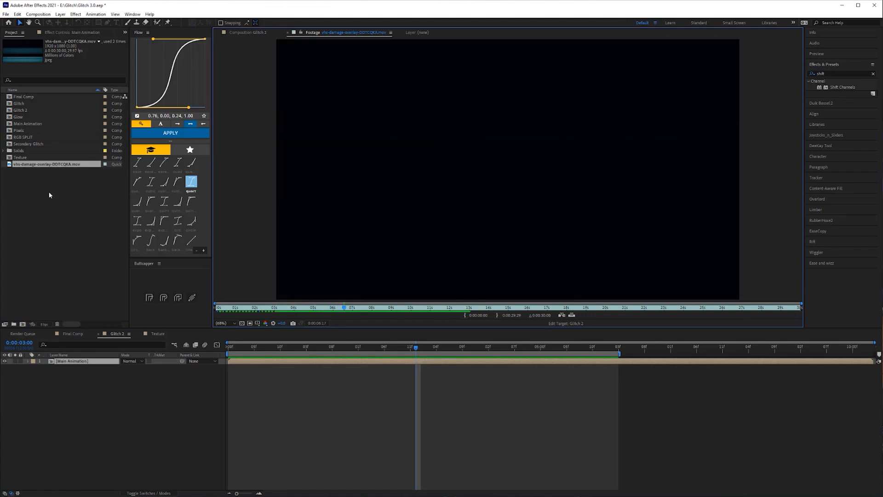
Place the VHS damage overlay above Main Animation with Silhouette blend mode.
click(374, 307)
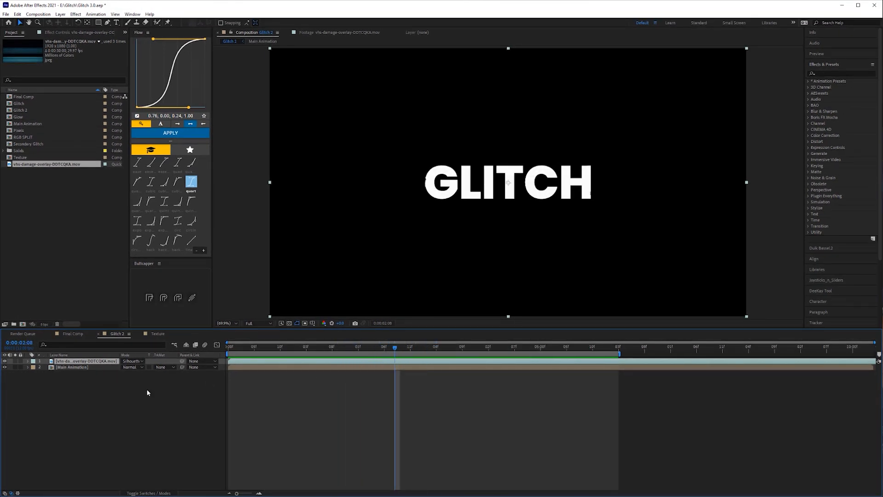
Pre-compose the selected layers into a comp named 'Texture' and apply Shift Channels to it.
right_click(85, 361)
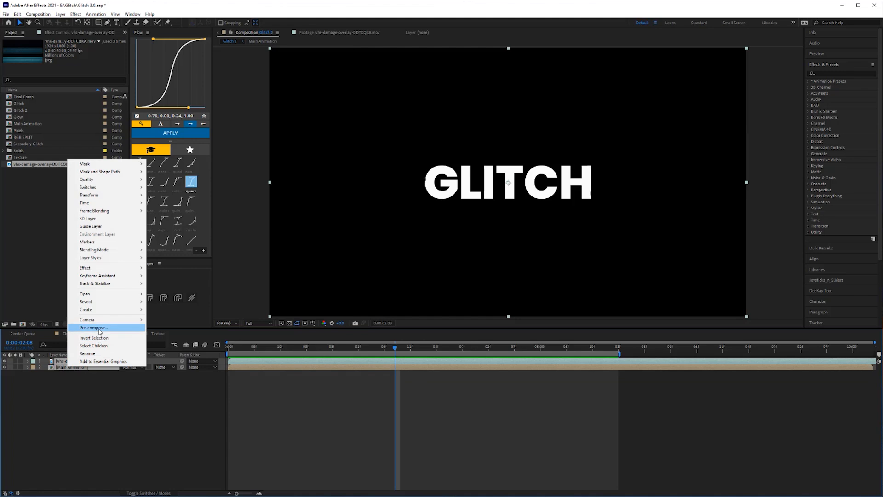
click(94, 328)
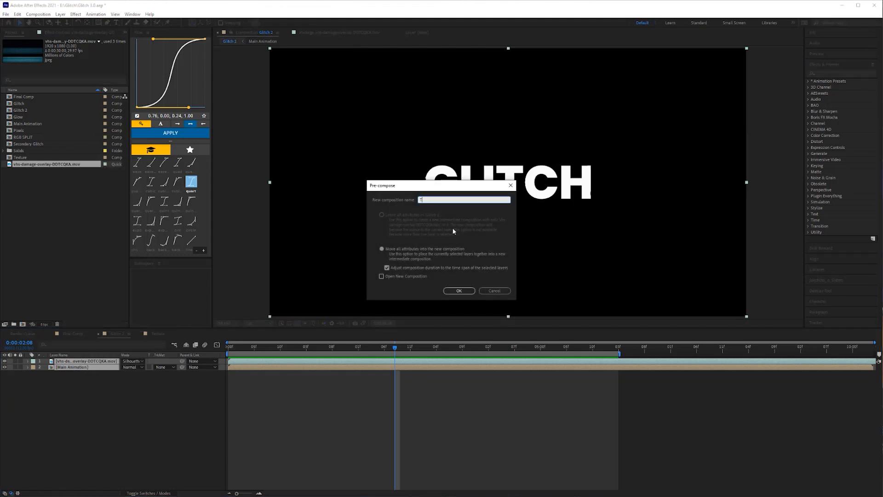
text(Texture)
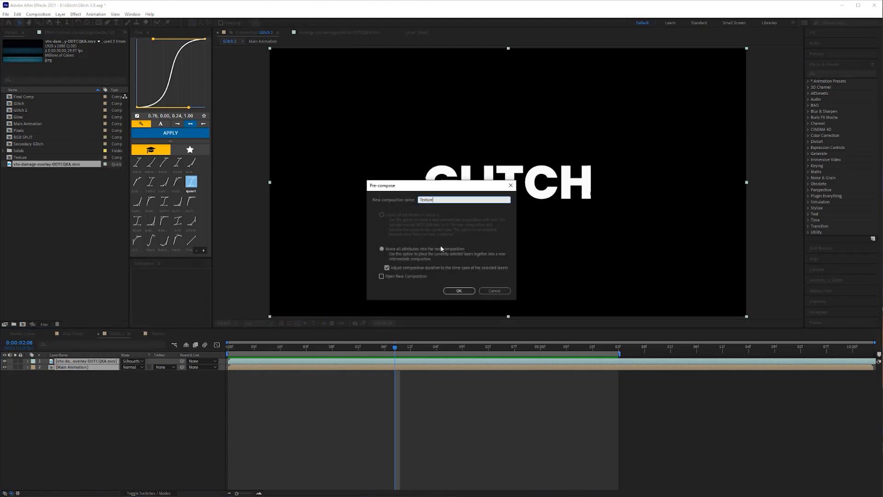
click(458, 290)
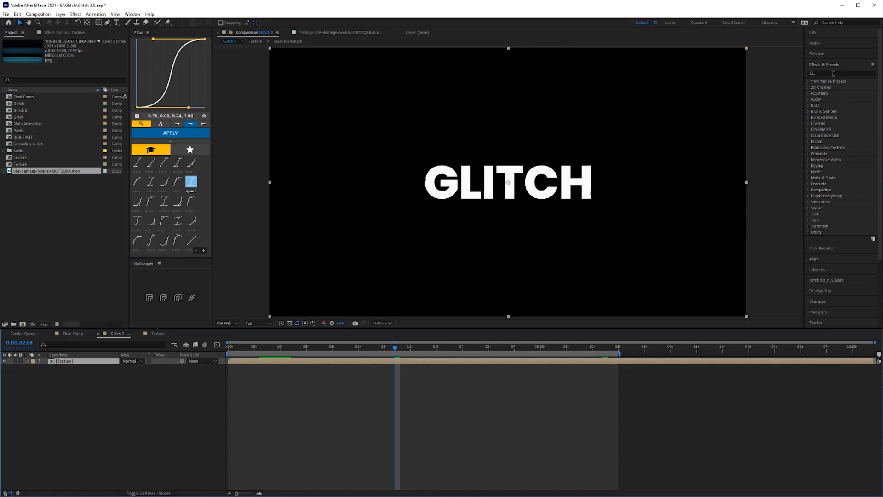
text(shift)
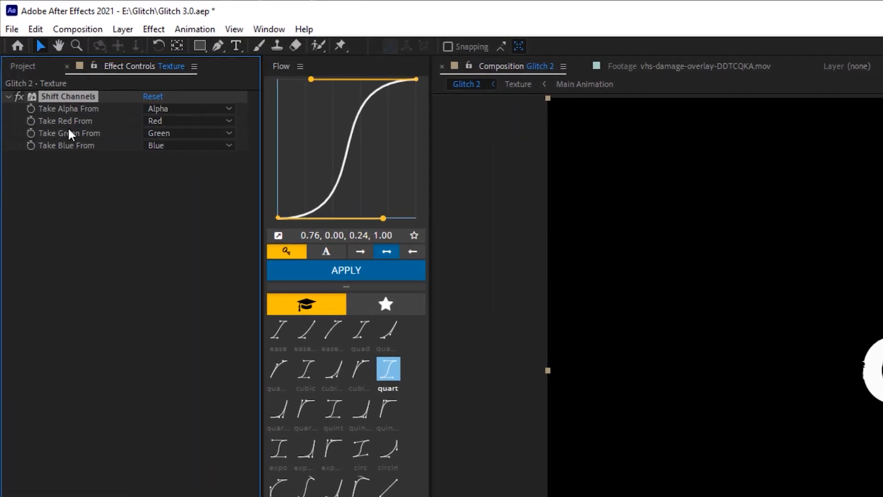
Make three Texture copies isolating red, green and blue channels, all blended in Add mode.
click(188, 146)
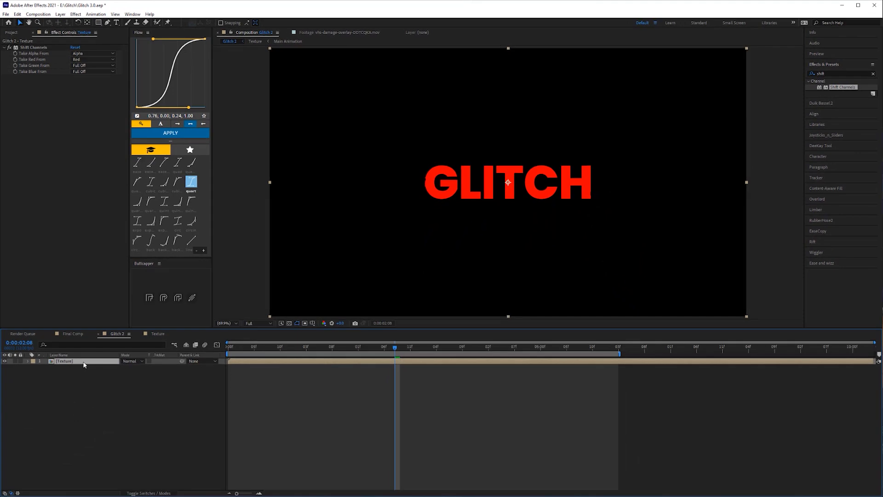
key(ctrl+d)
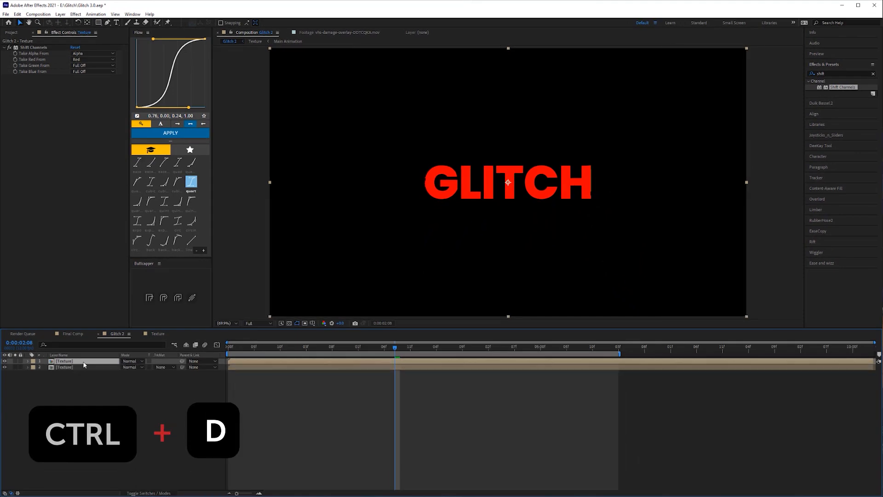
key(ctrl+d)
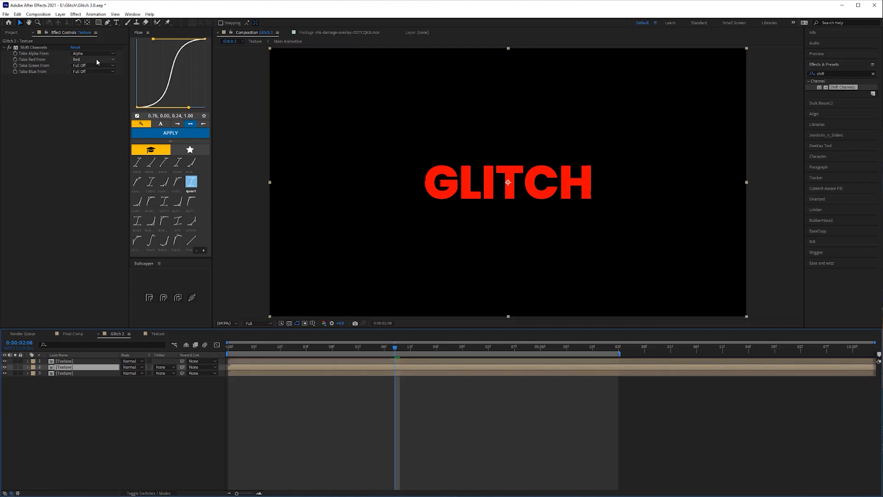
click(93, 59)
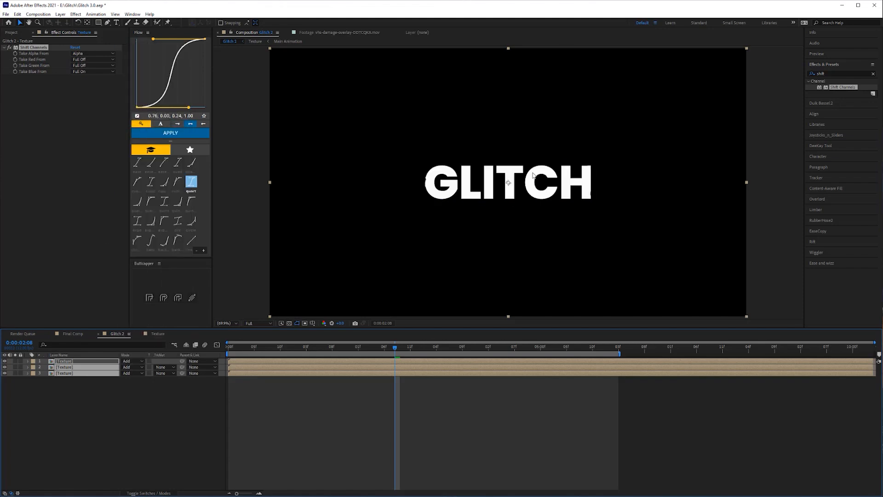
mouse_move(309, 350)
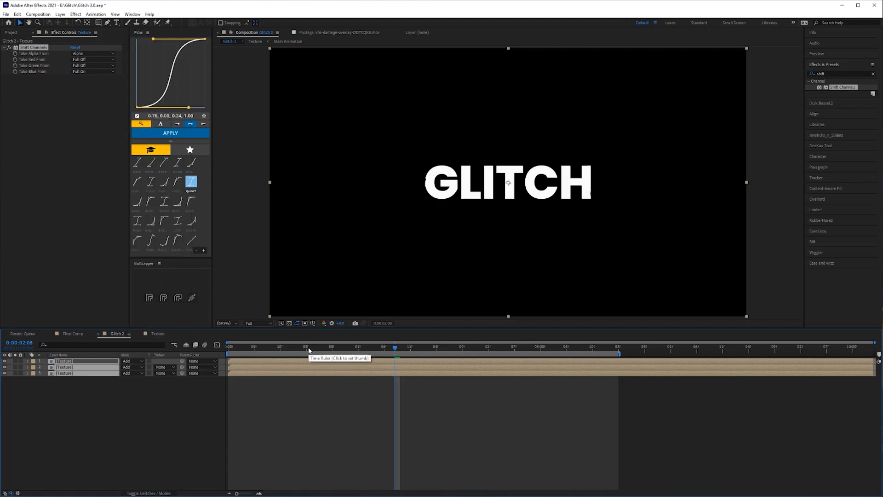
Apply Posterize Time to one Texture layer and paste it onto the other channel copies.
click(248, 346)
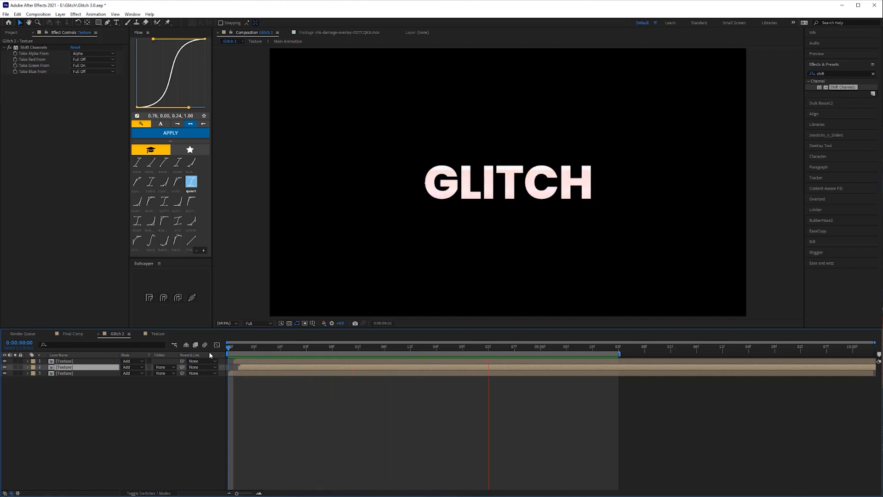
click(540, 347)
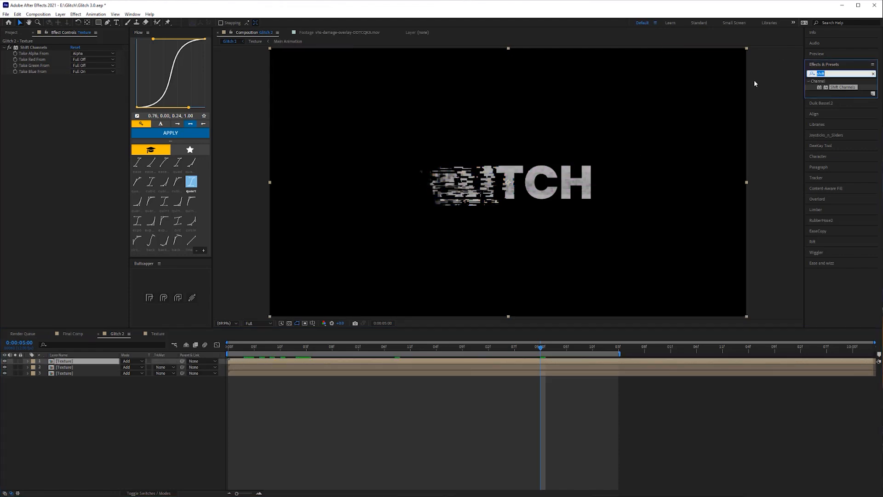
text(poster)
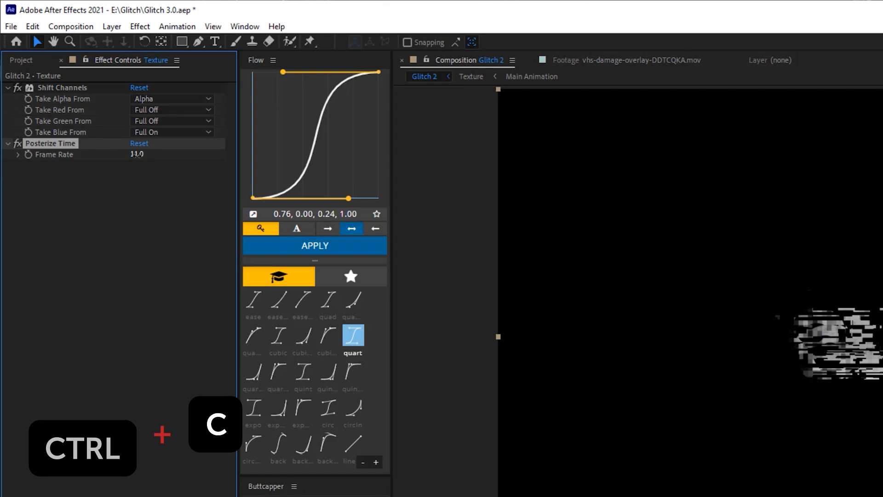
key(ctrl+v)
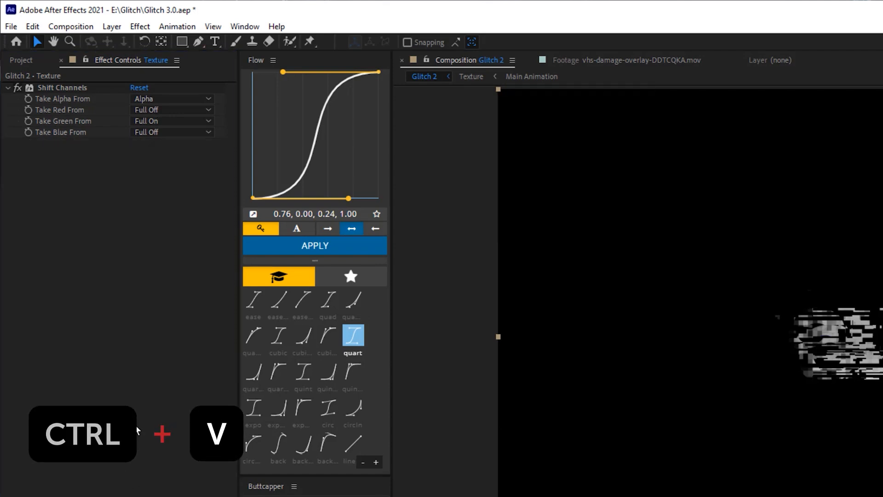
key(ctrl+v)
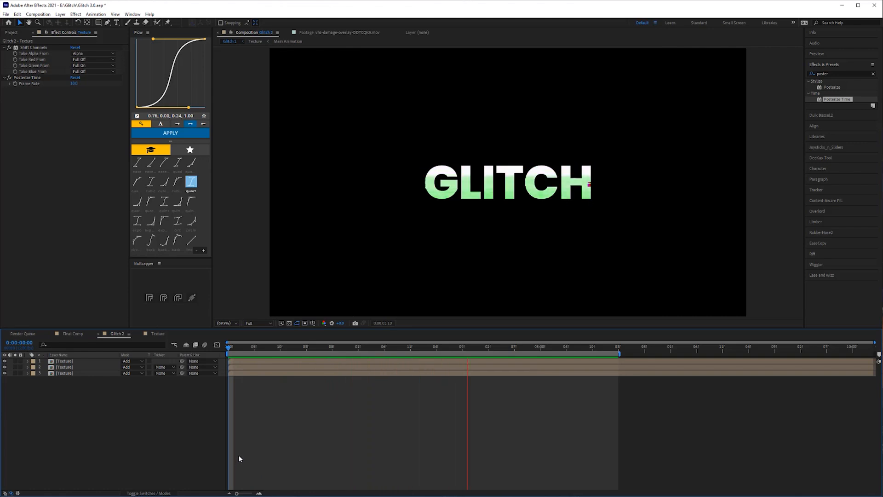
Pre-compose the three Texture layers into a comp named 'RGB Split'.
click(619, 346)
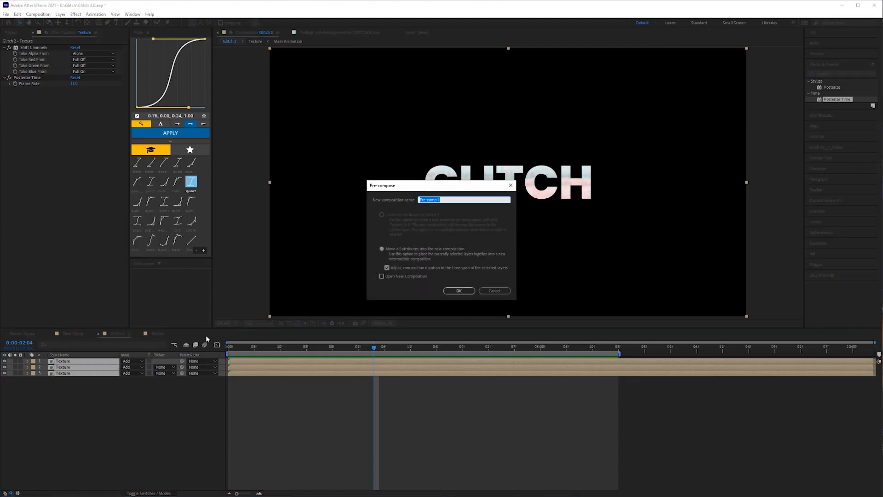
text(RGB Split)
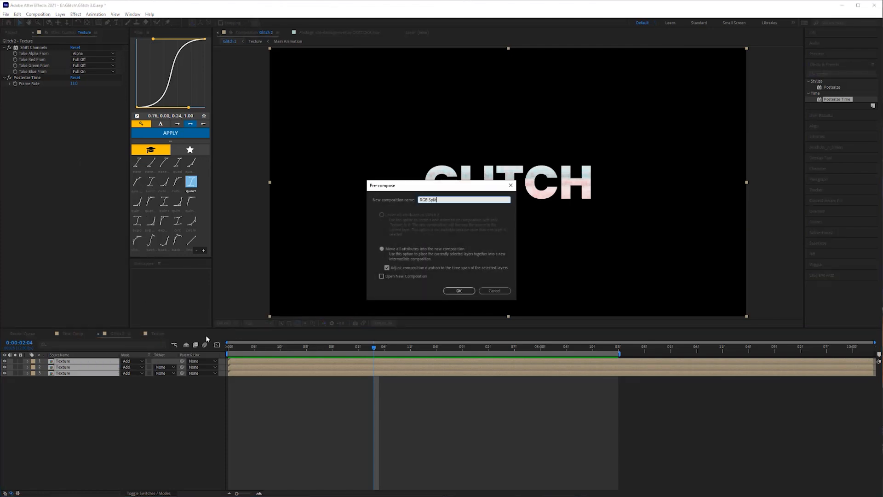
click(458, 291)
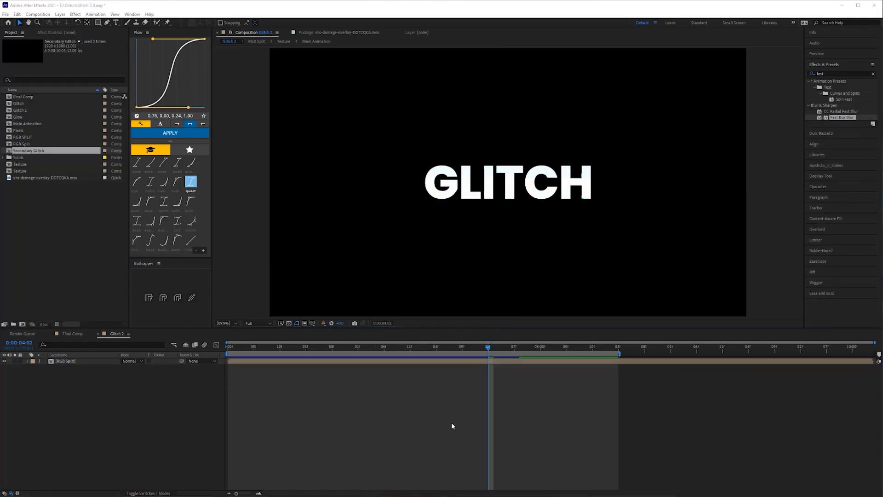
Add two White Solids above RGB Split and give it two Displacement Maps plus Colorama.
click(65, 361)
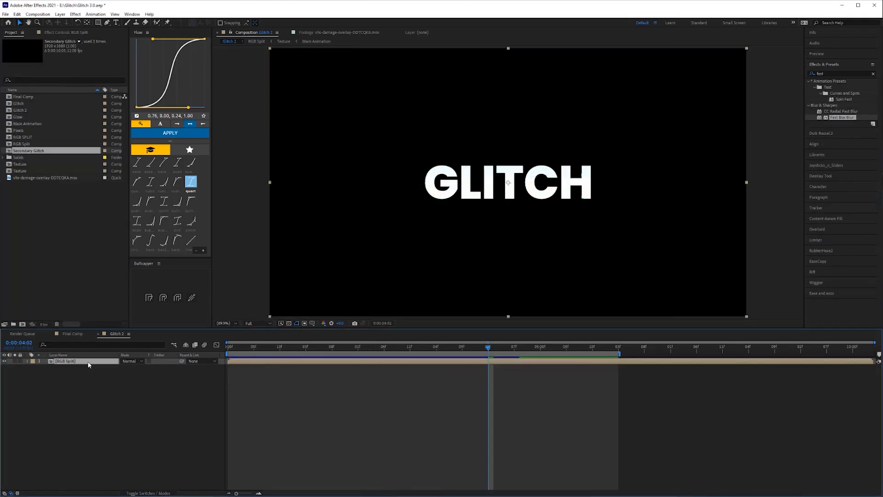
click(332, 347)
text(colora)
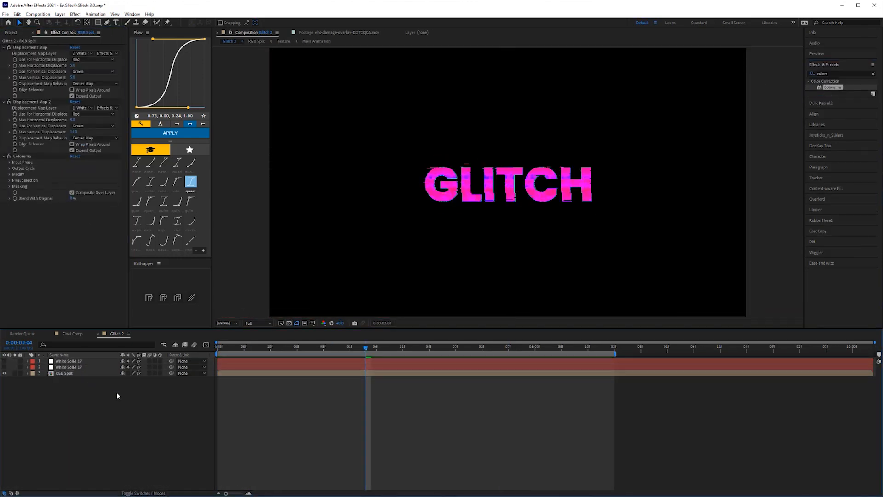
right_click(348, 365)
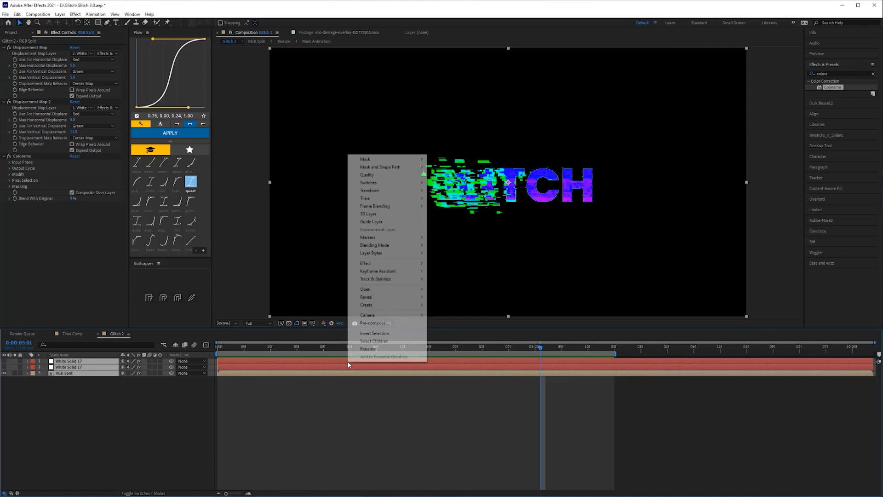